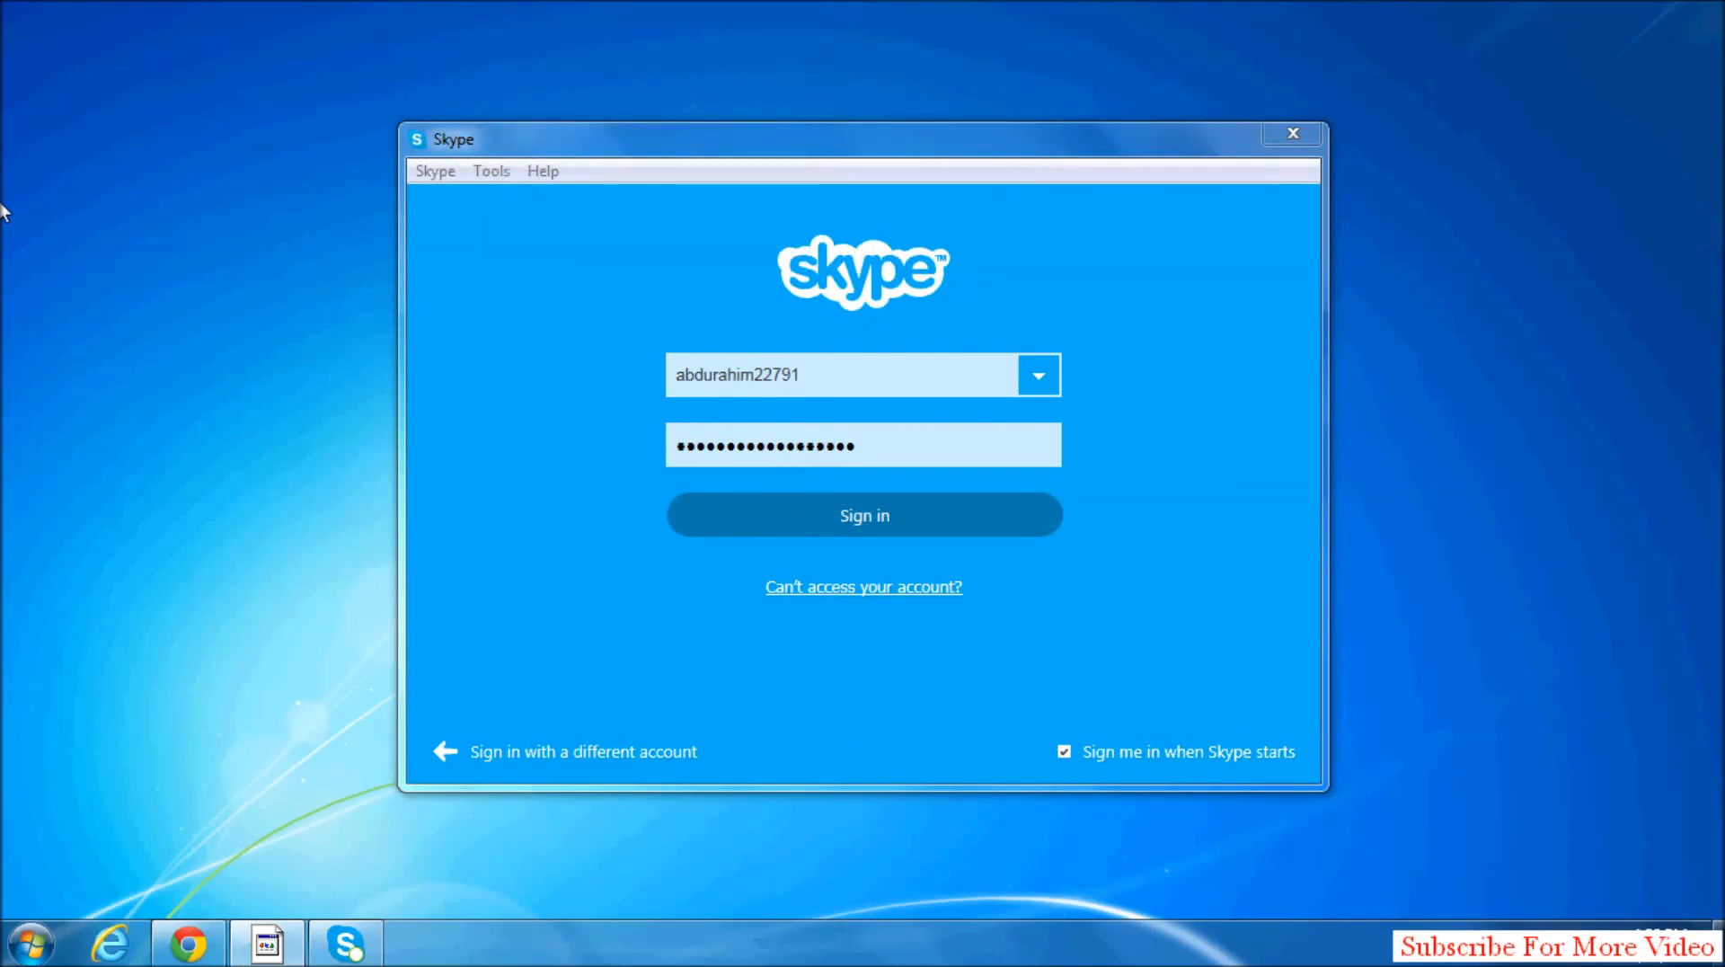
pyautogui.moveTo(701, 506)
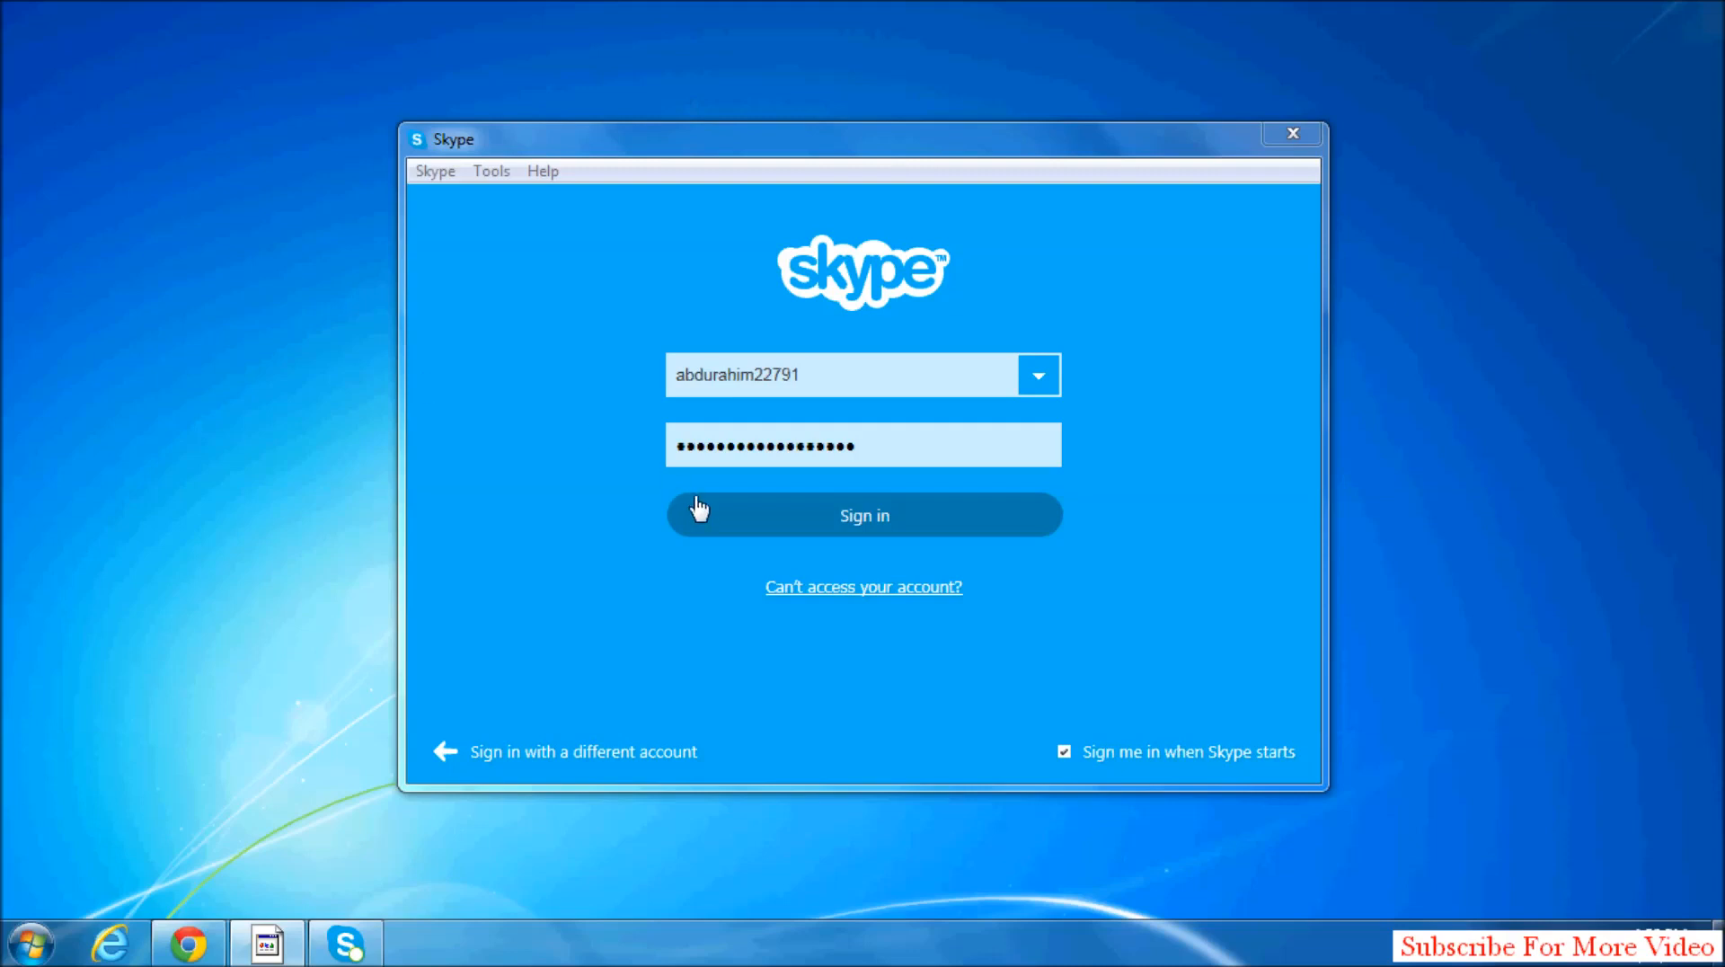
# Sign in to the saved Skype account and wait for the contacts list.
pyautogui.click(864, 515)
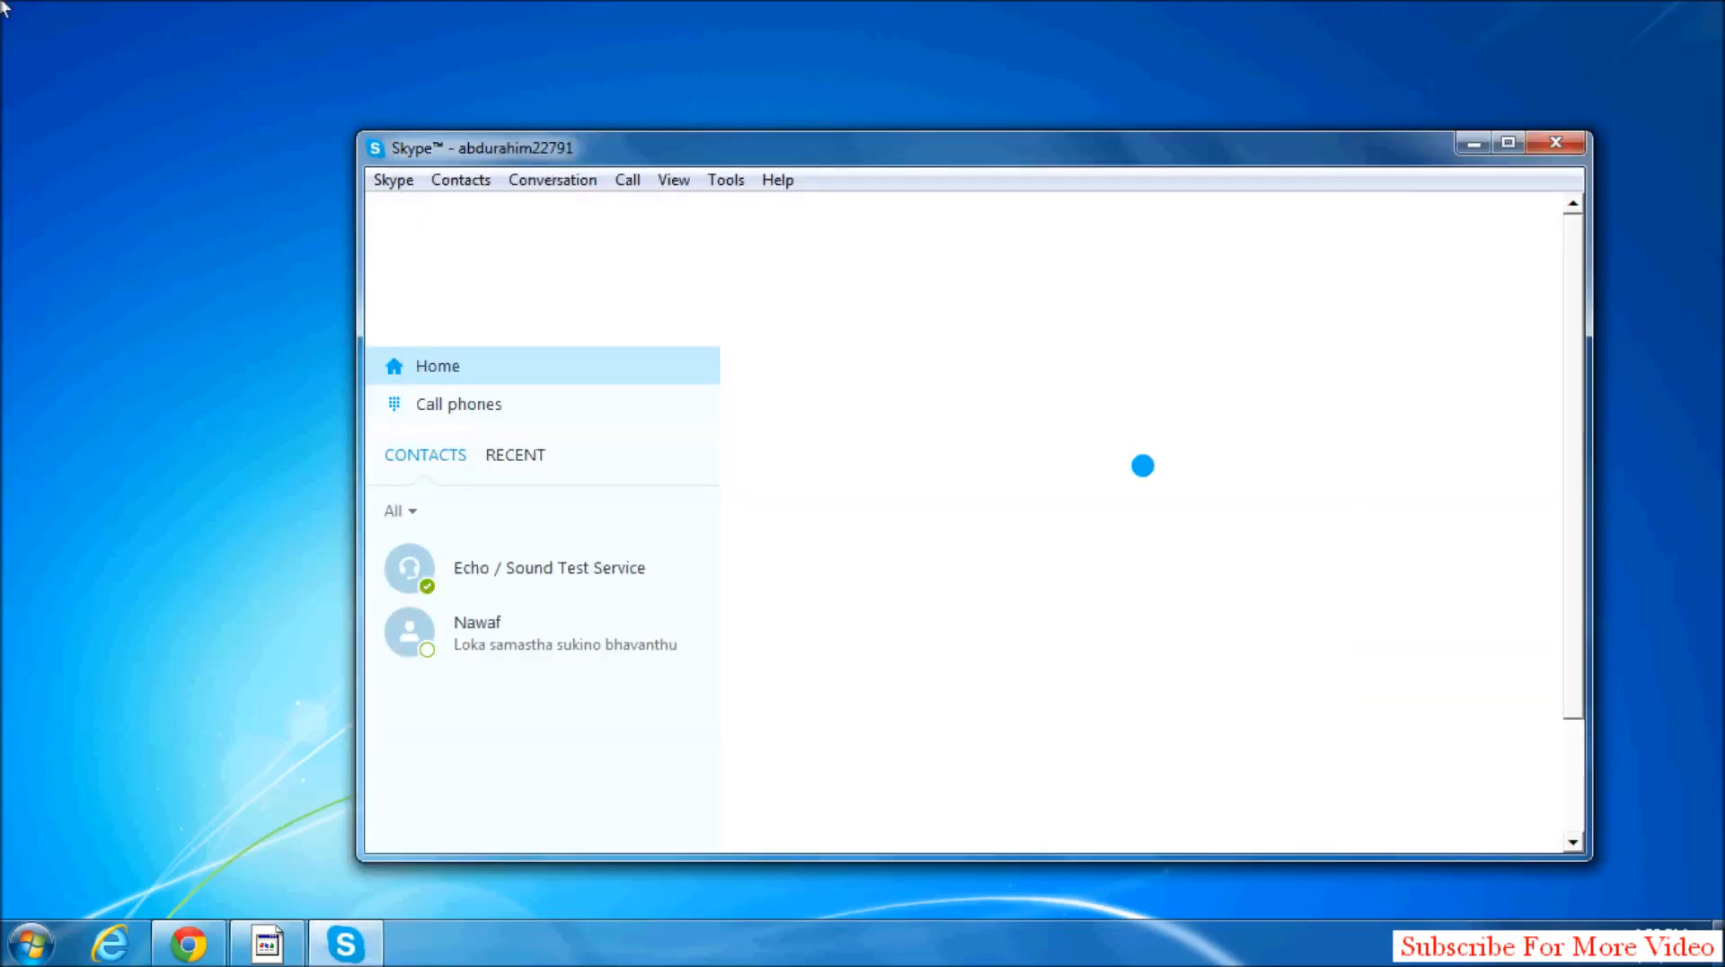
pyautogui.moveTo(480, 198)
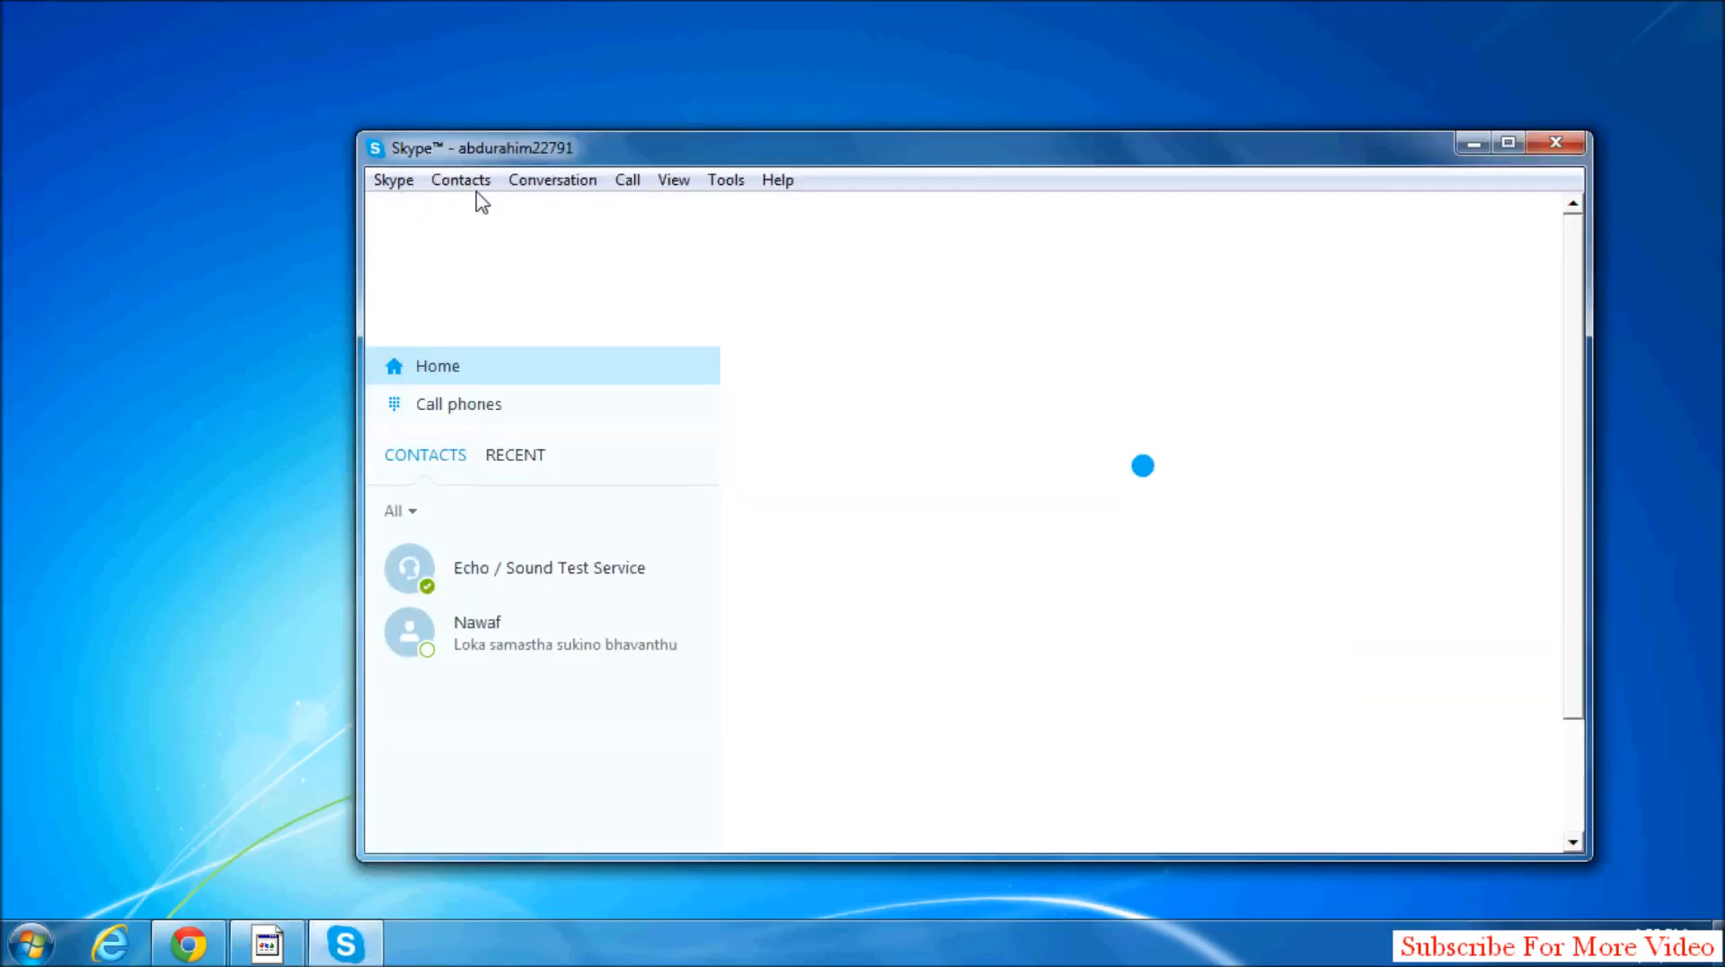
pyautogui.moveTo(477, 228)
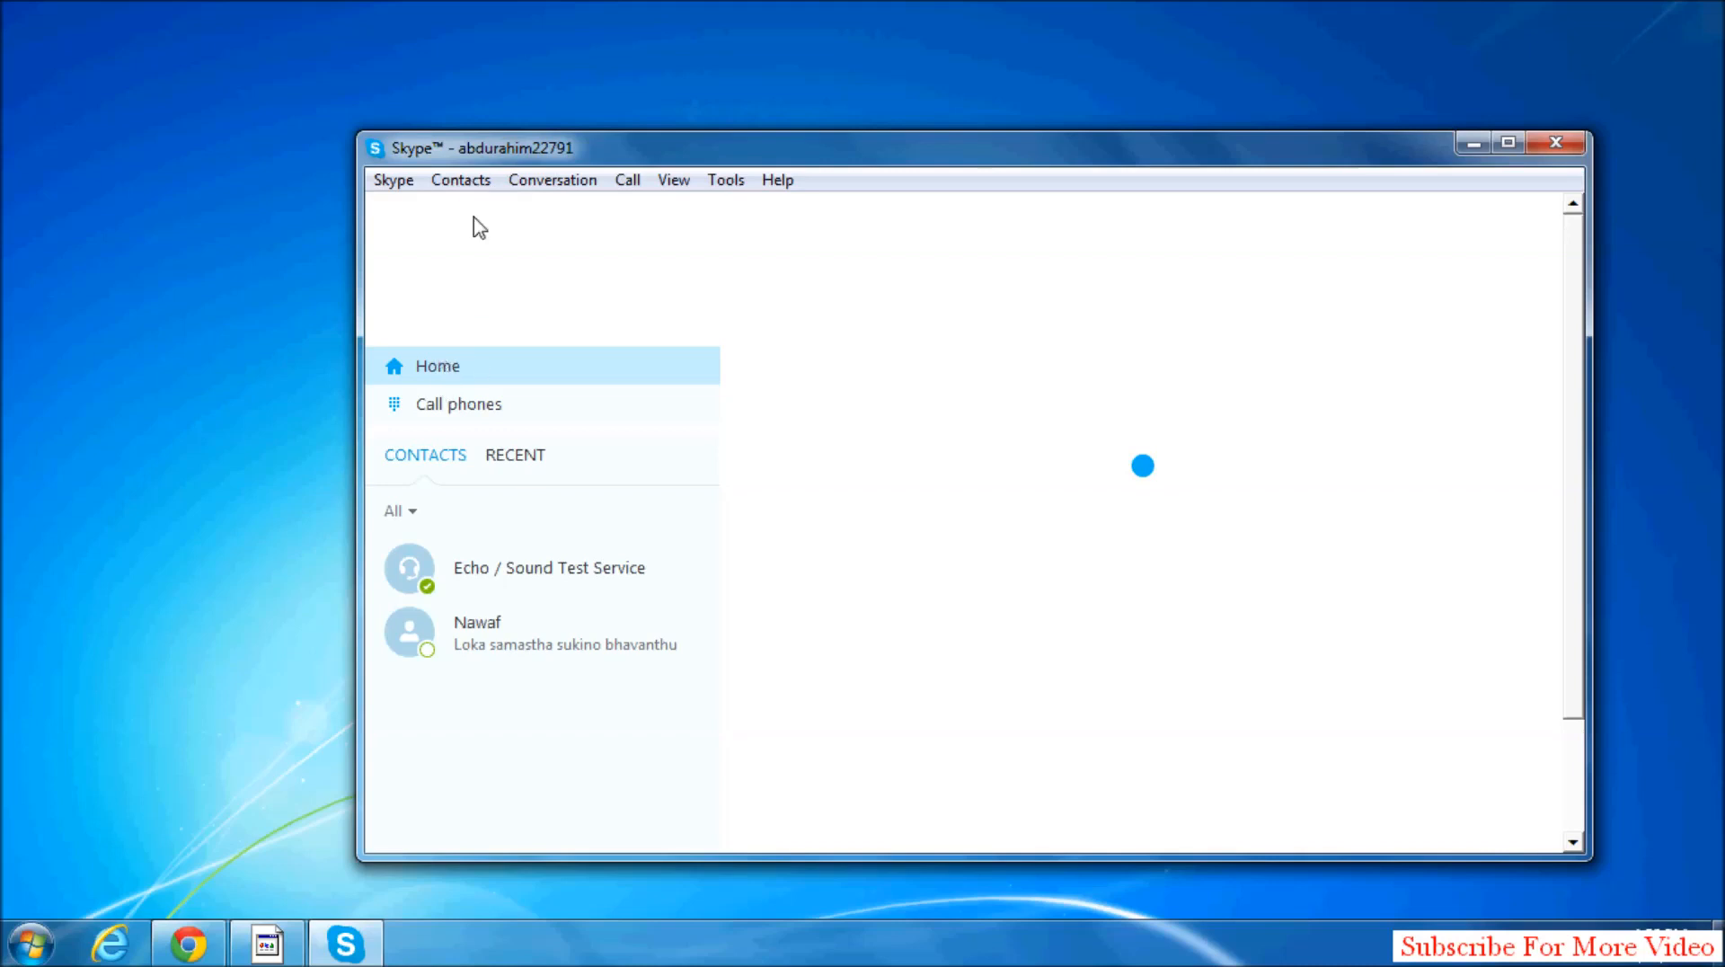
# Enter 'John' in the Skype search box.
pyautogui.click(460, 180)
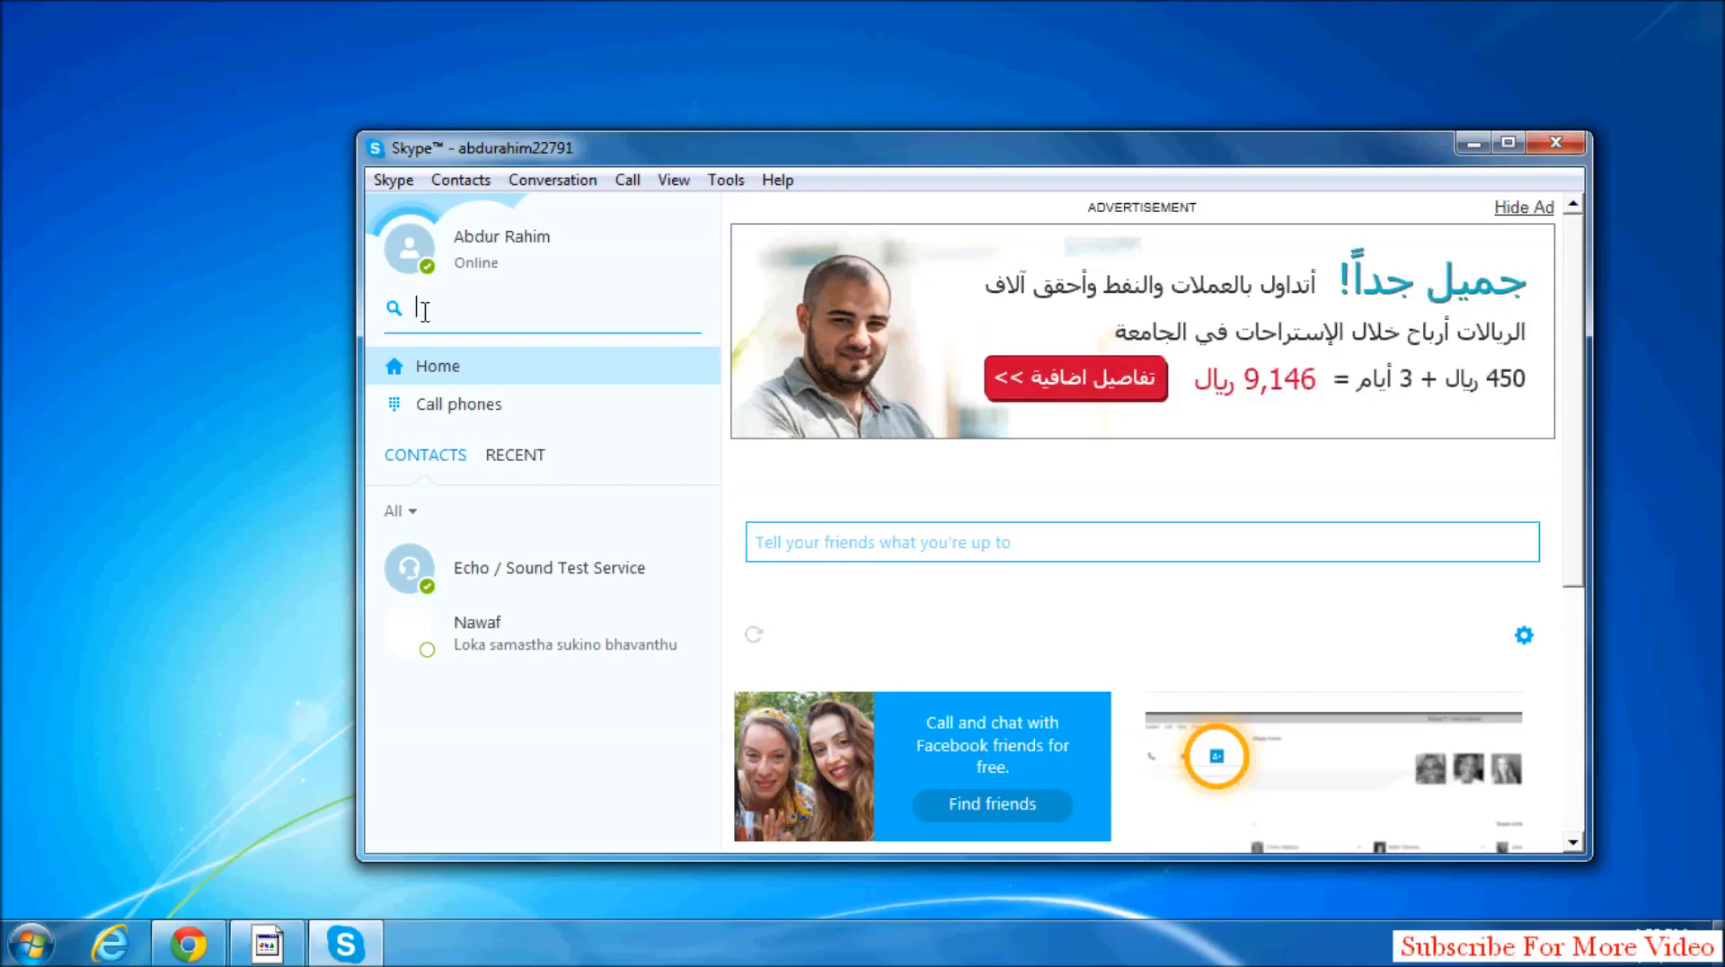
pyautogui.write('John')
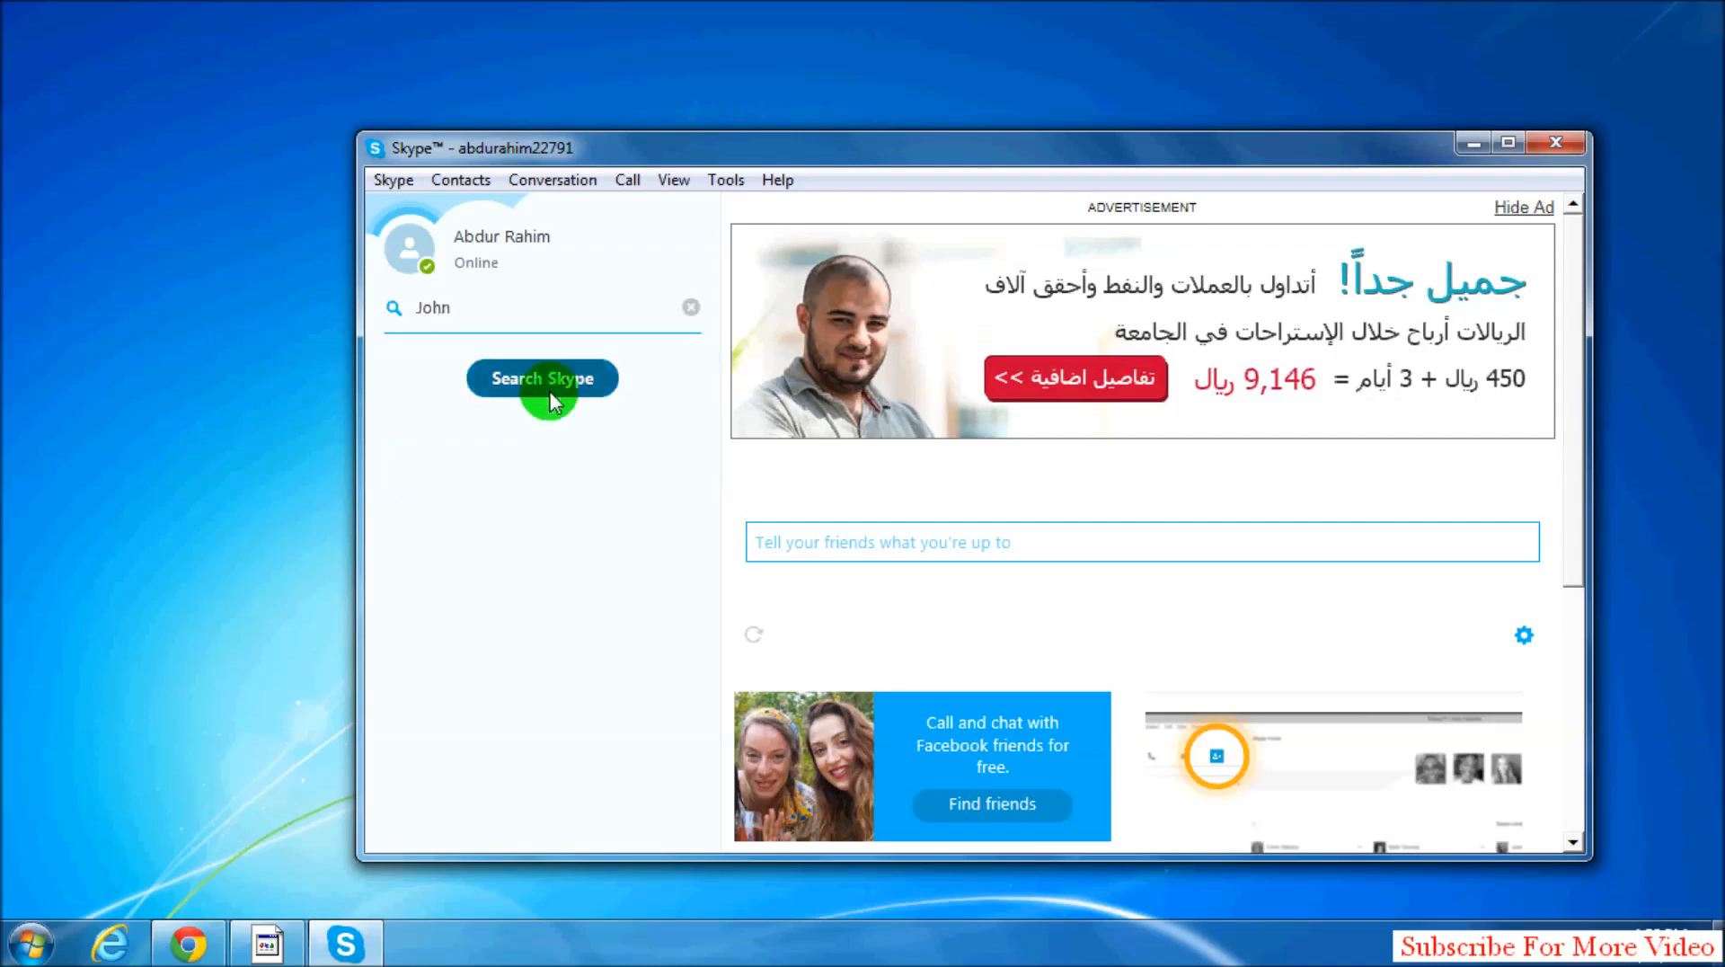
pyautogui.click(541, 378)
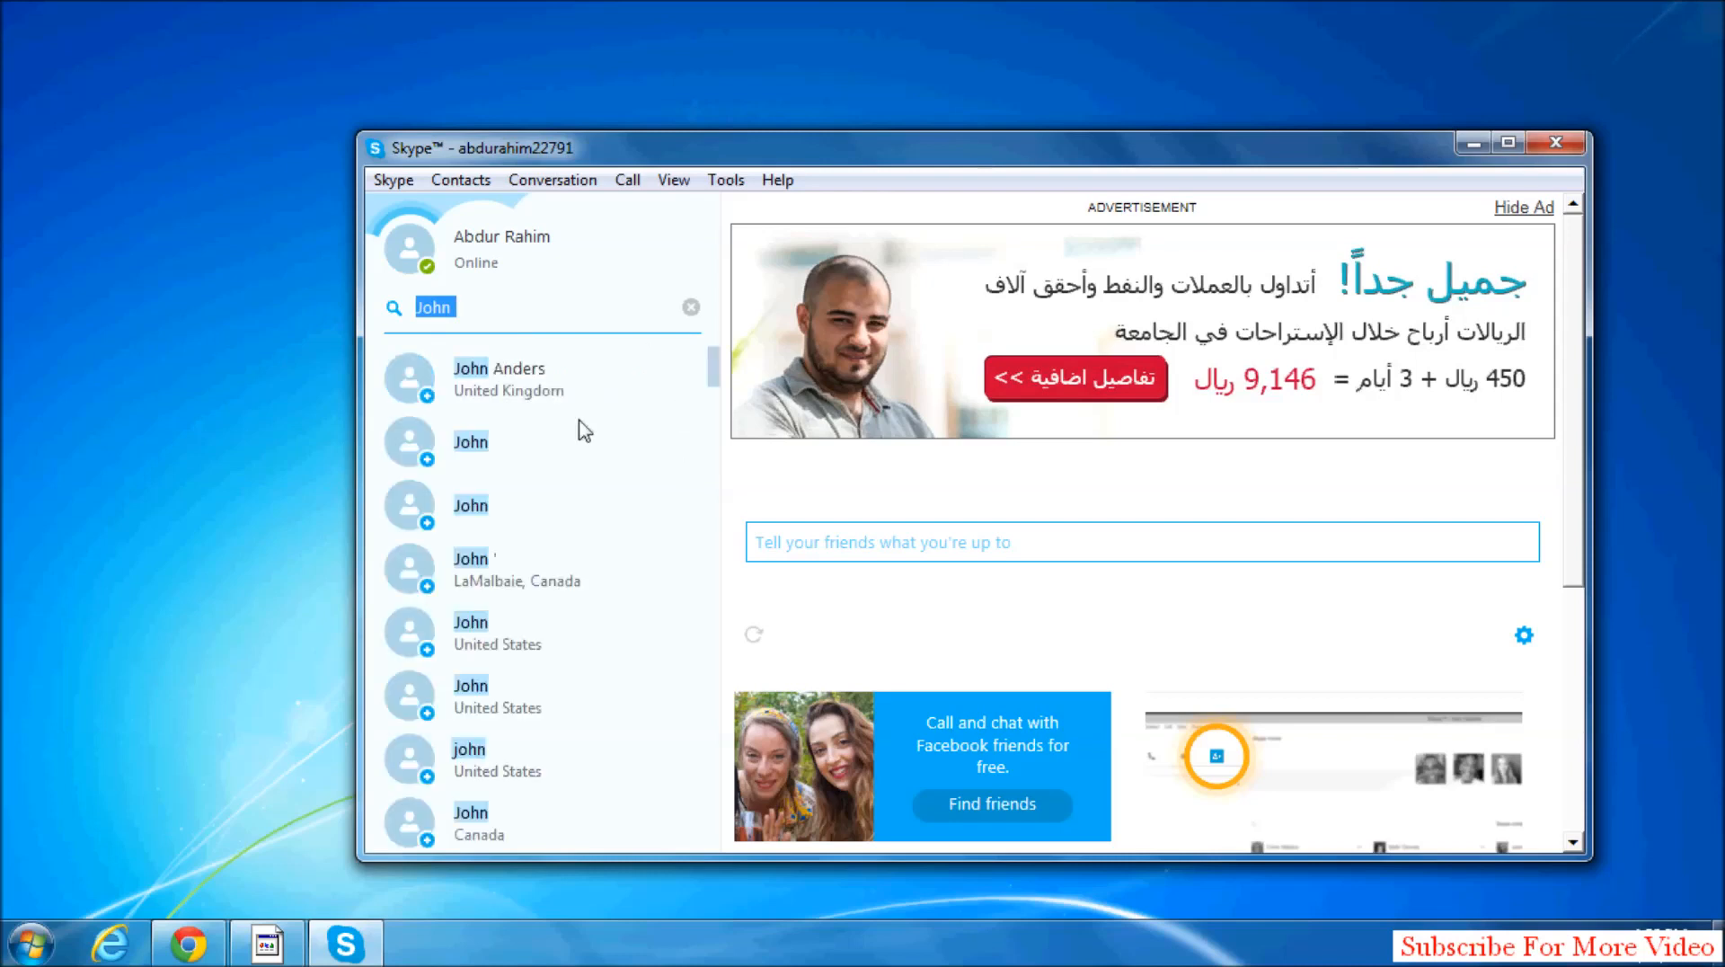
pyautogui.moveTo(496, 437)
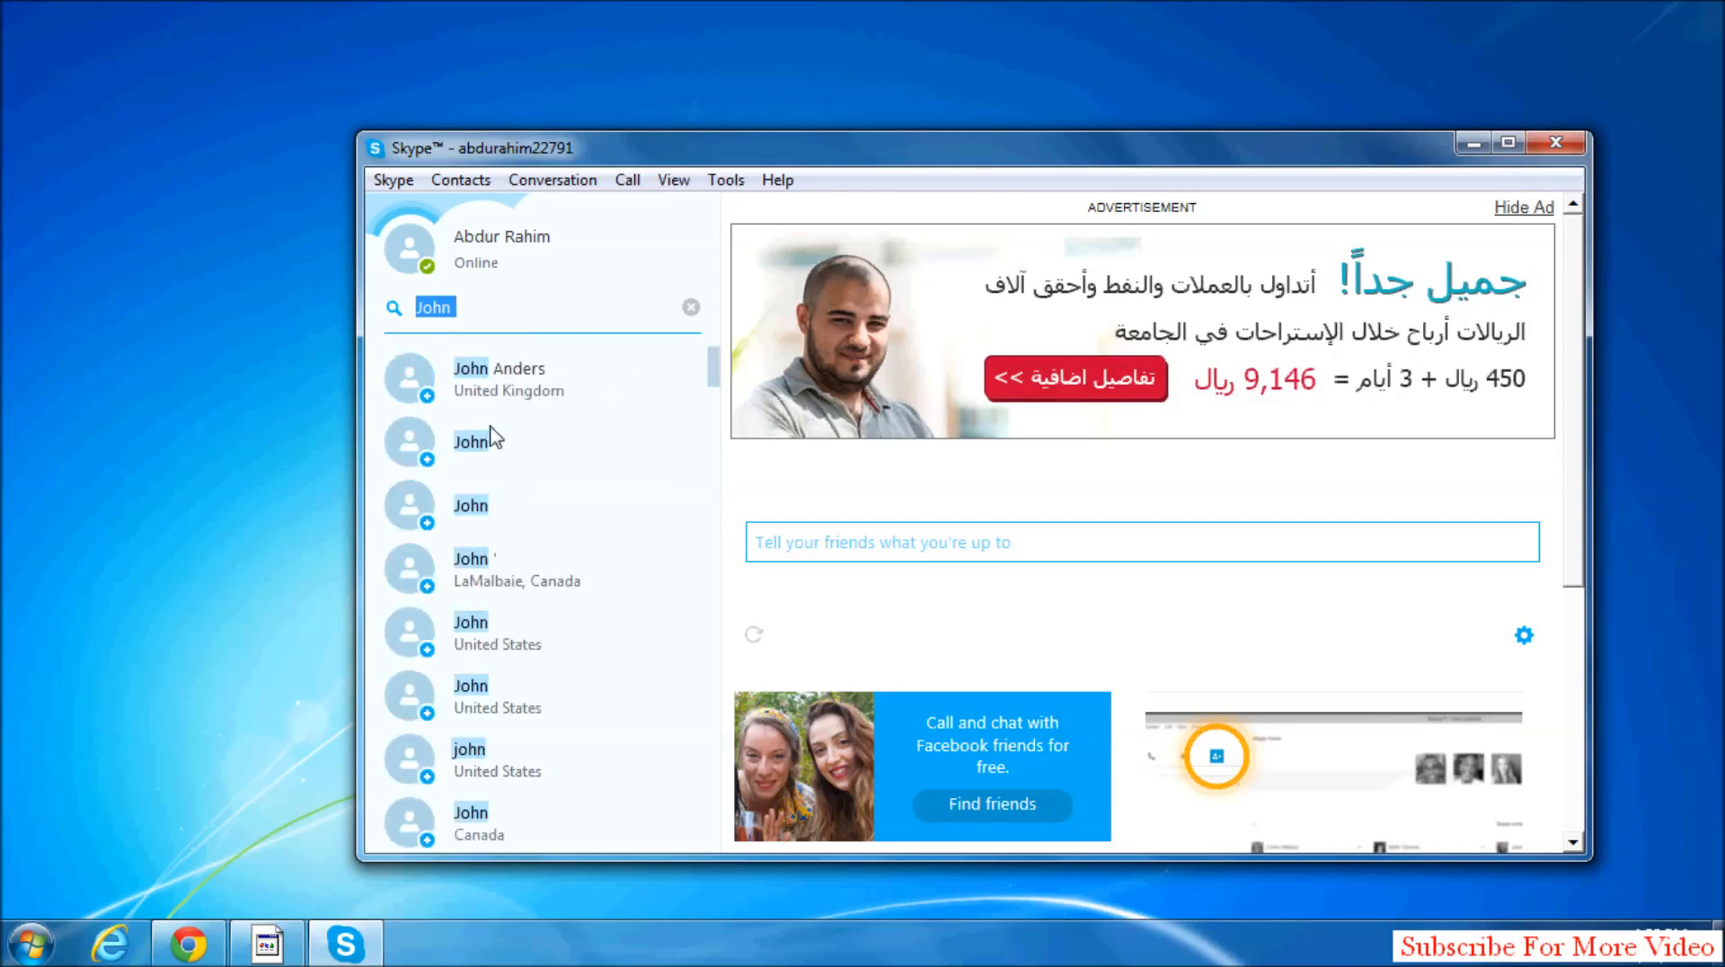
pyautogui.click(499, 369)
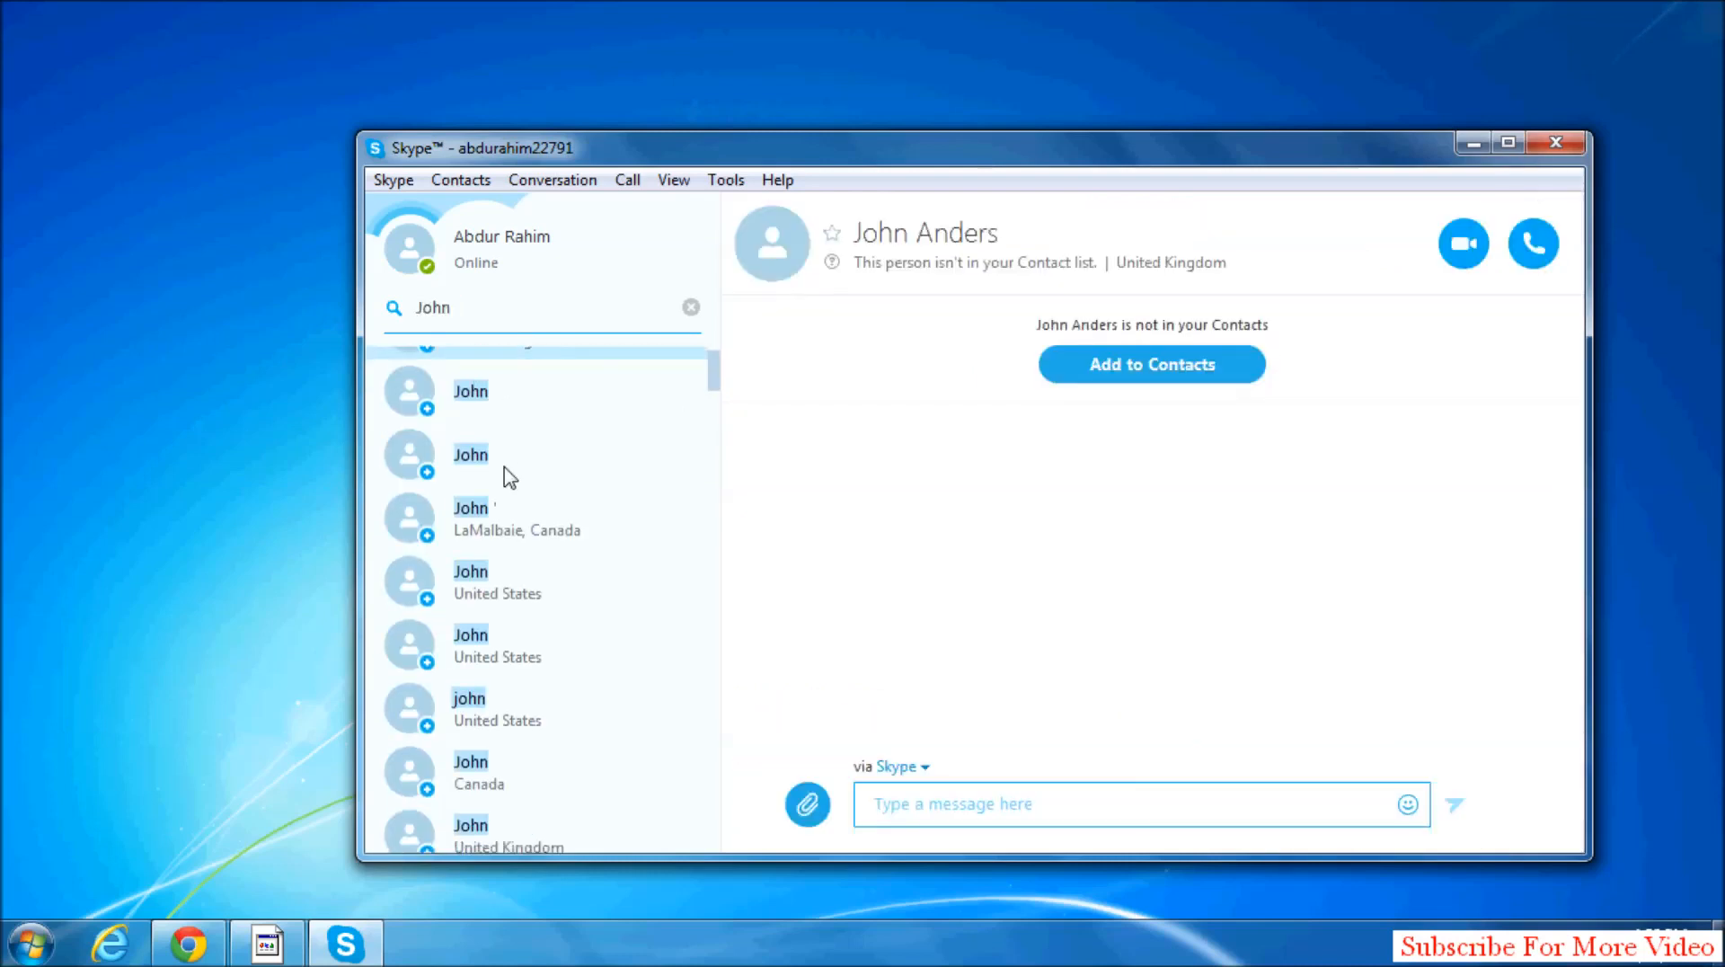
pyautogui.scroll(-3)
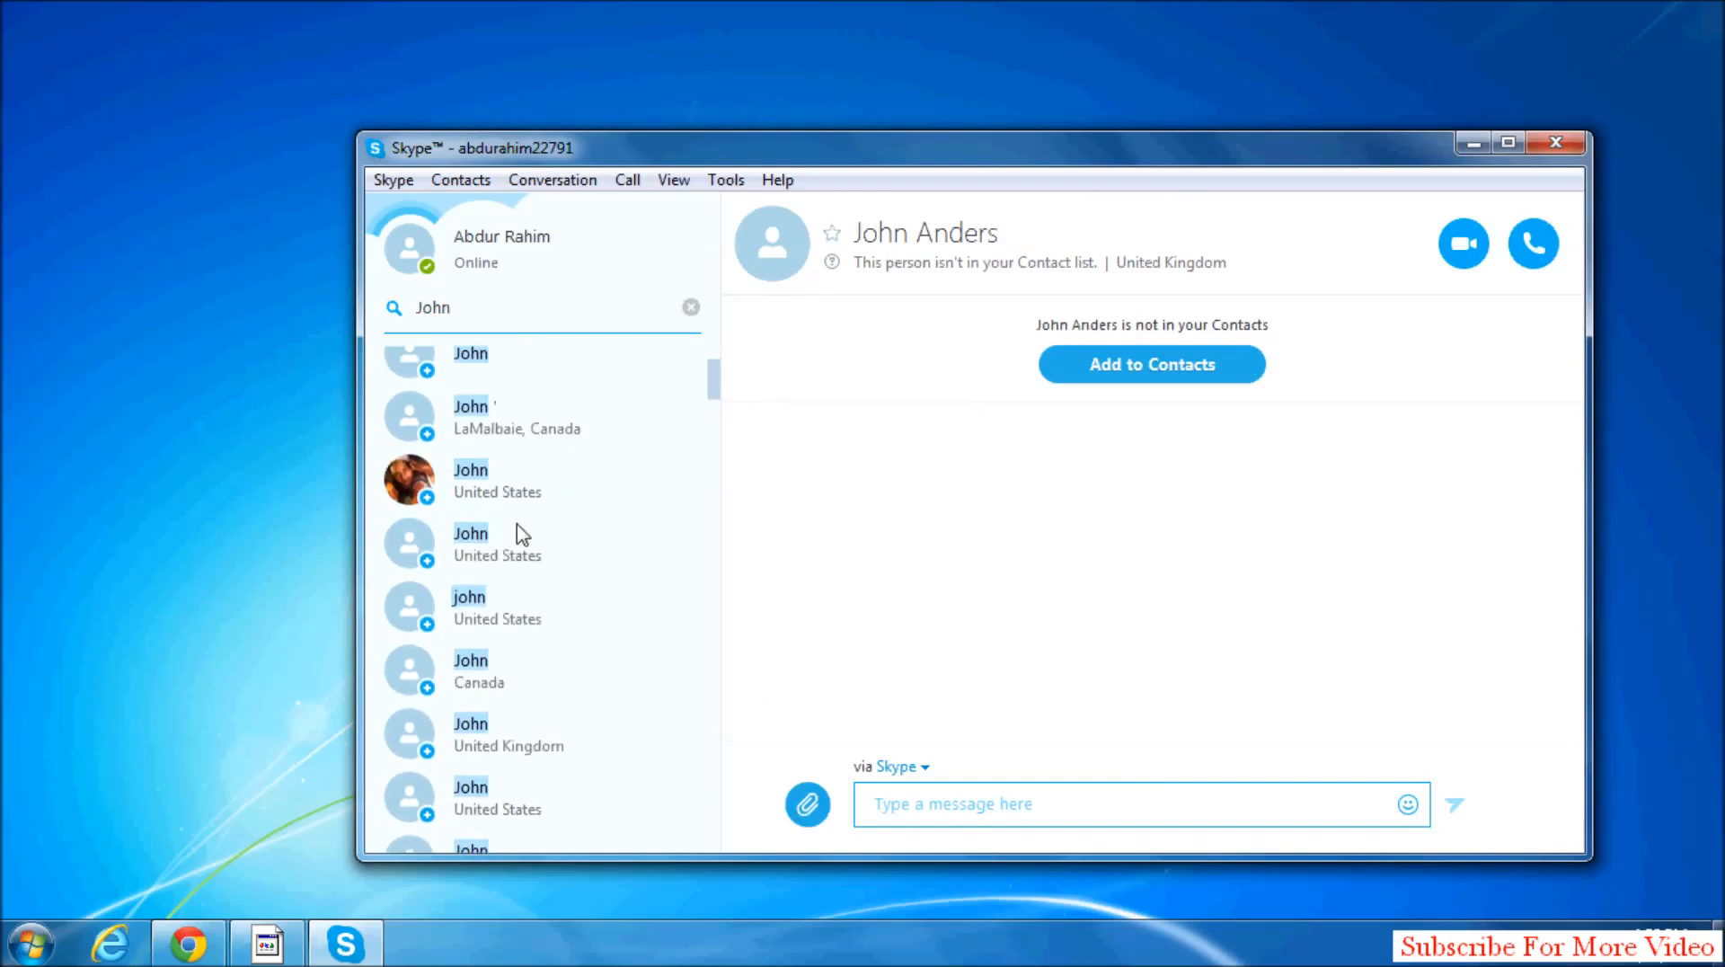
pyautogui.click(496, 478)
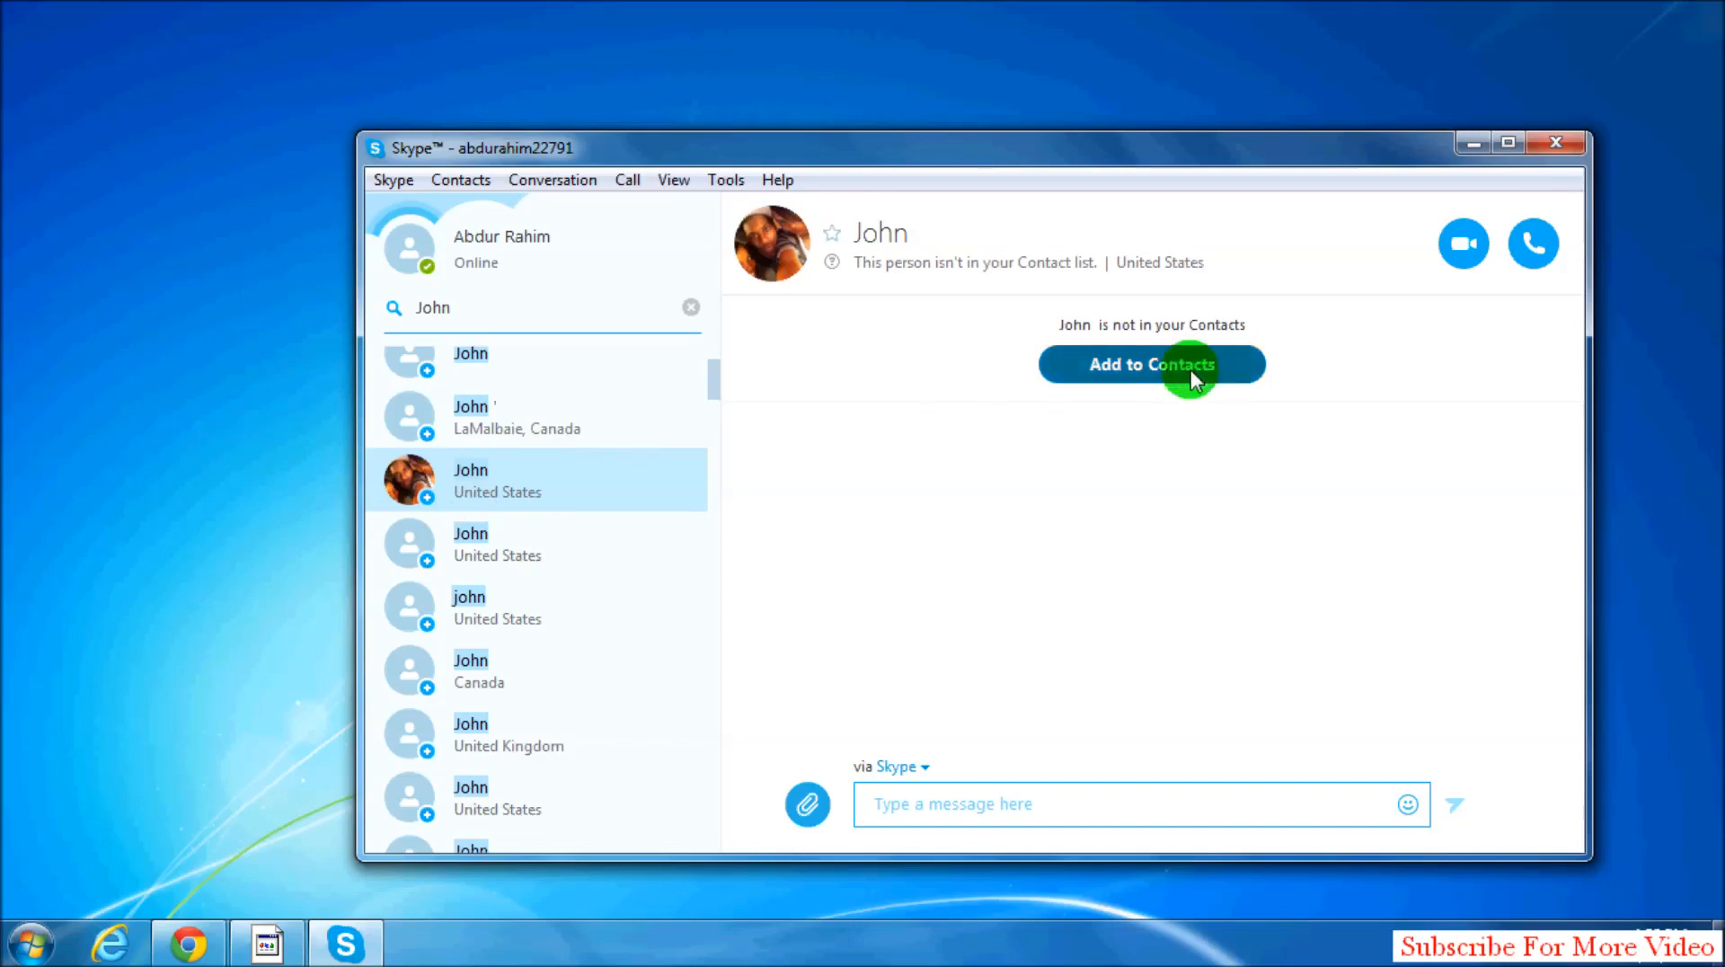
# Start a contact request to John and replace the default note with a typed greeting.
pyautogui.click(1151, 364)
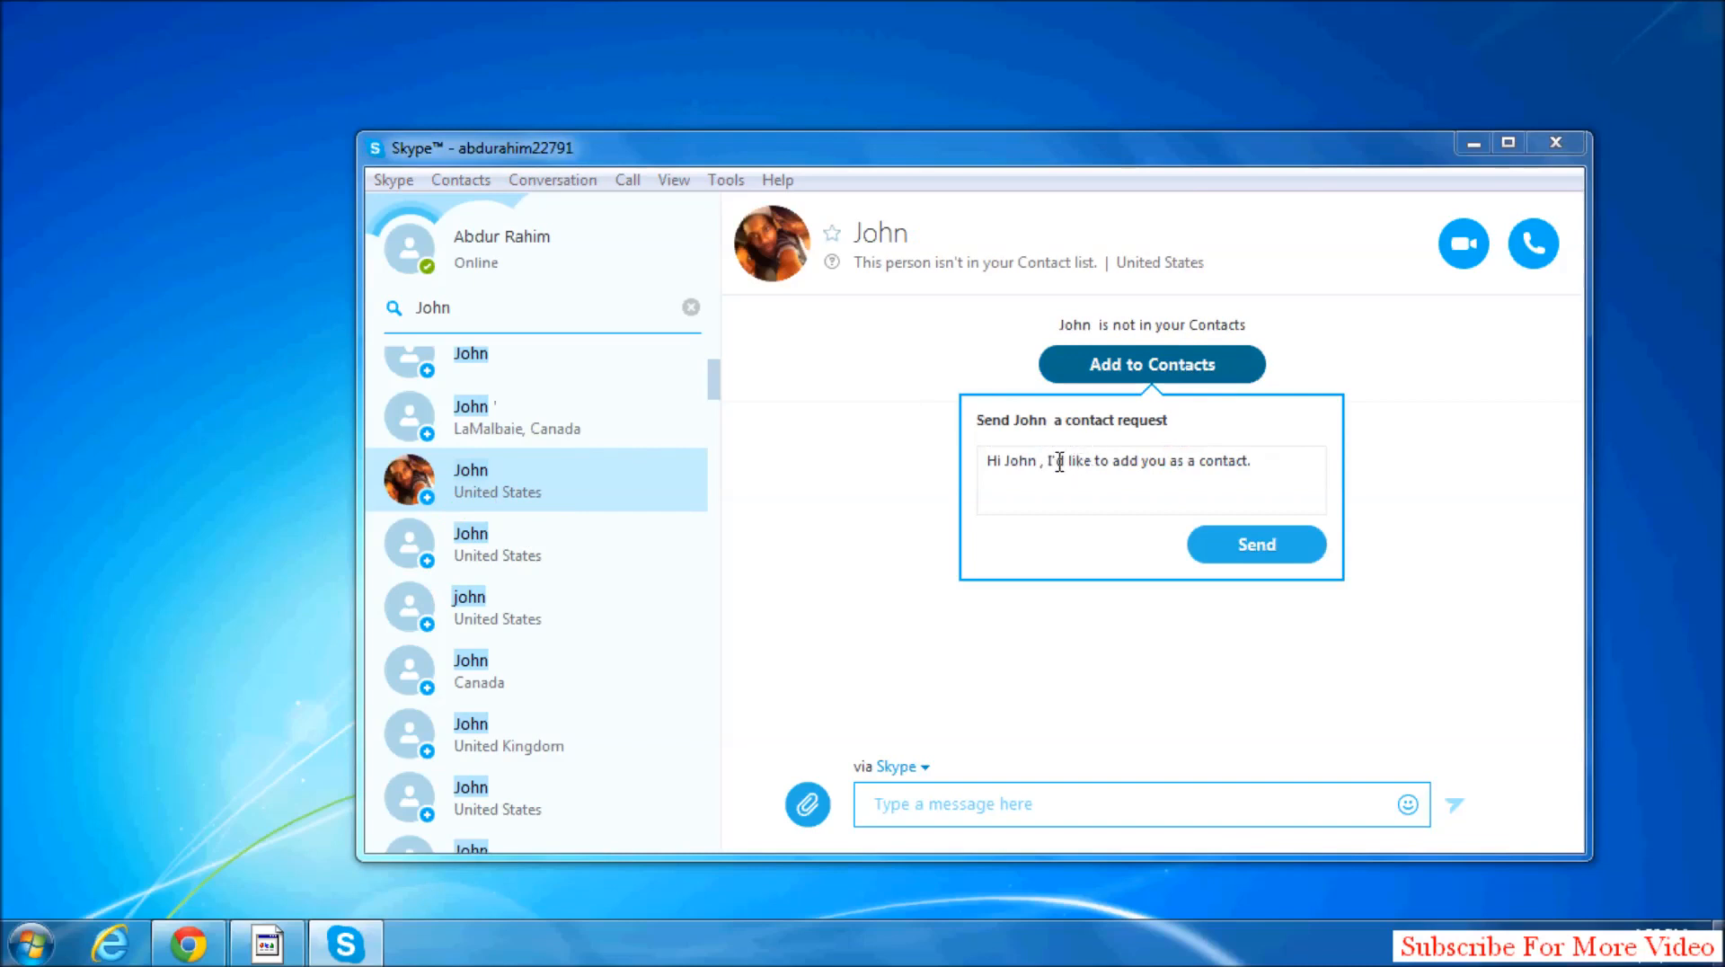
pyautogui.doubleClick(1151, 460)
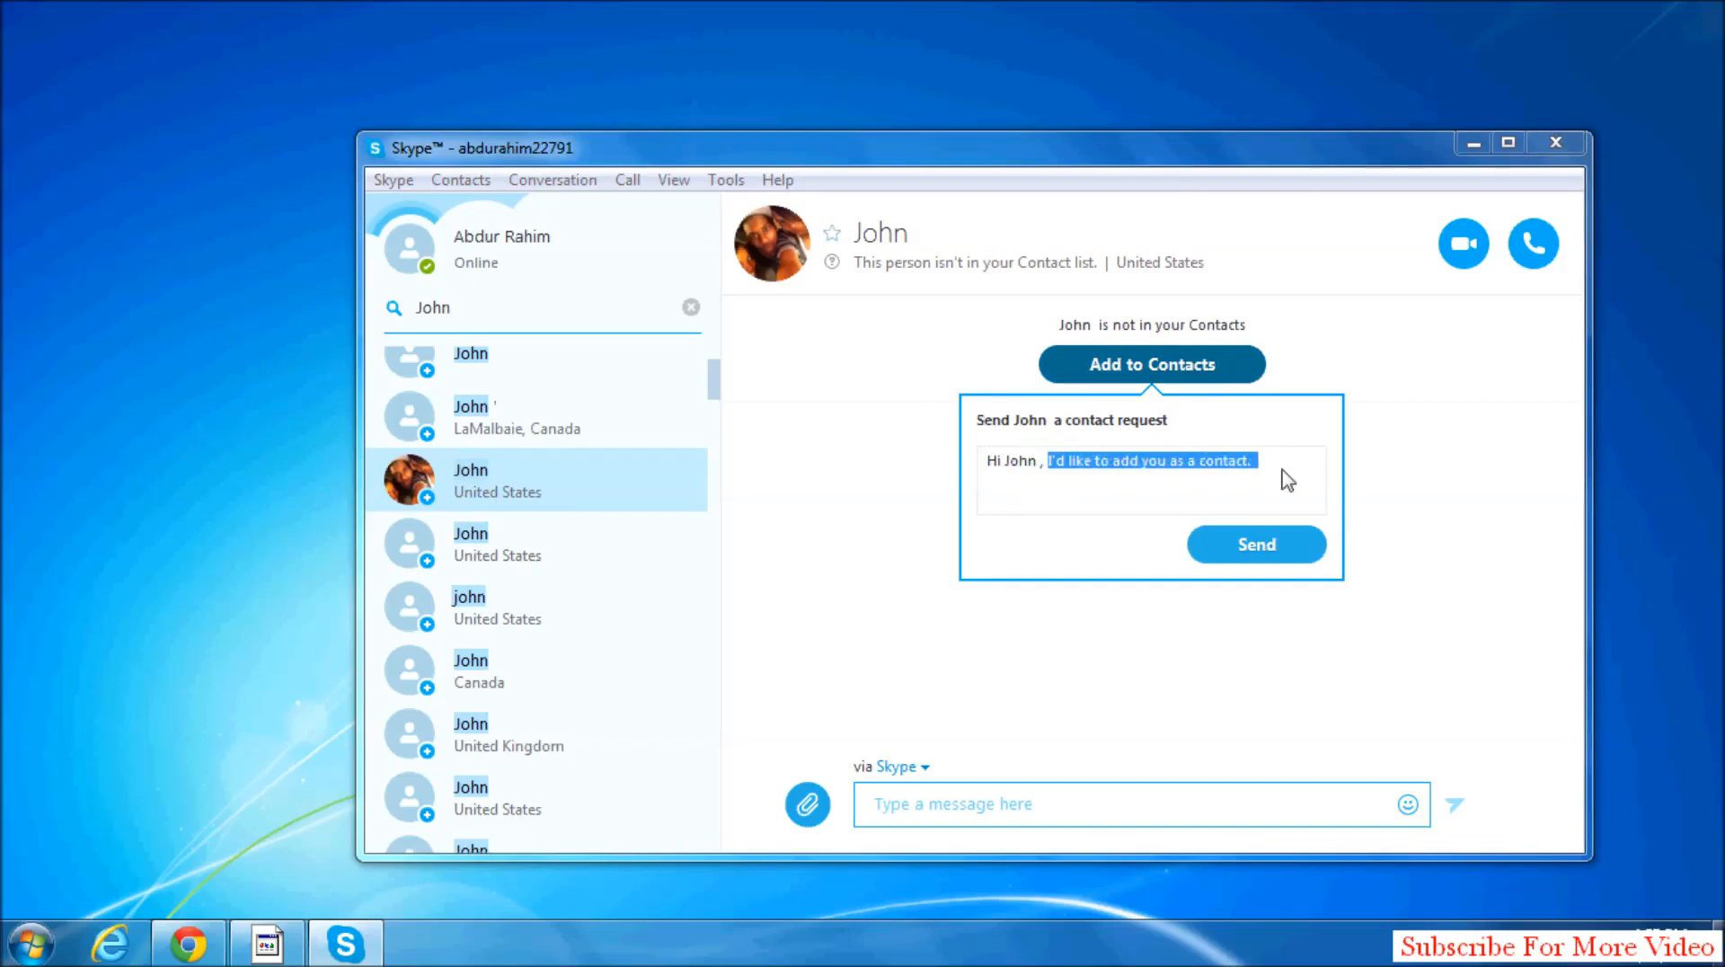
pyautogui.write('hi')
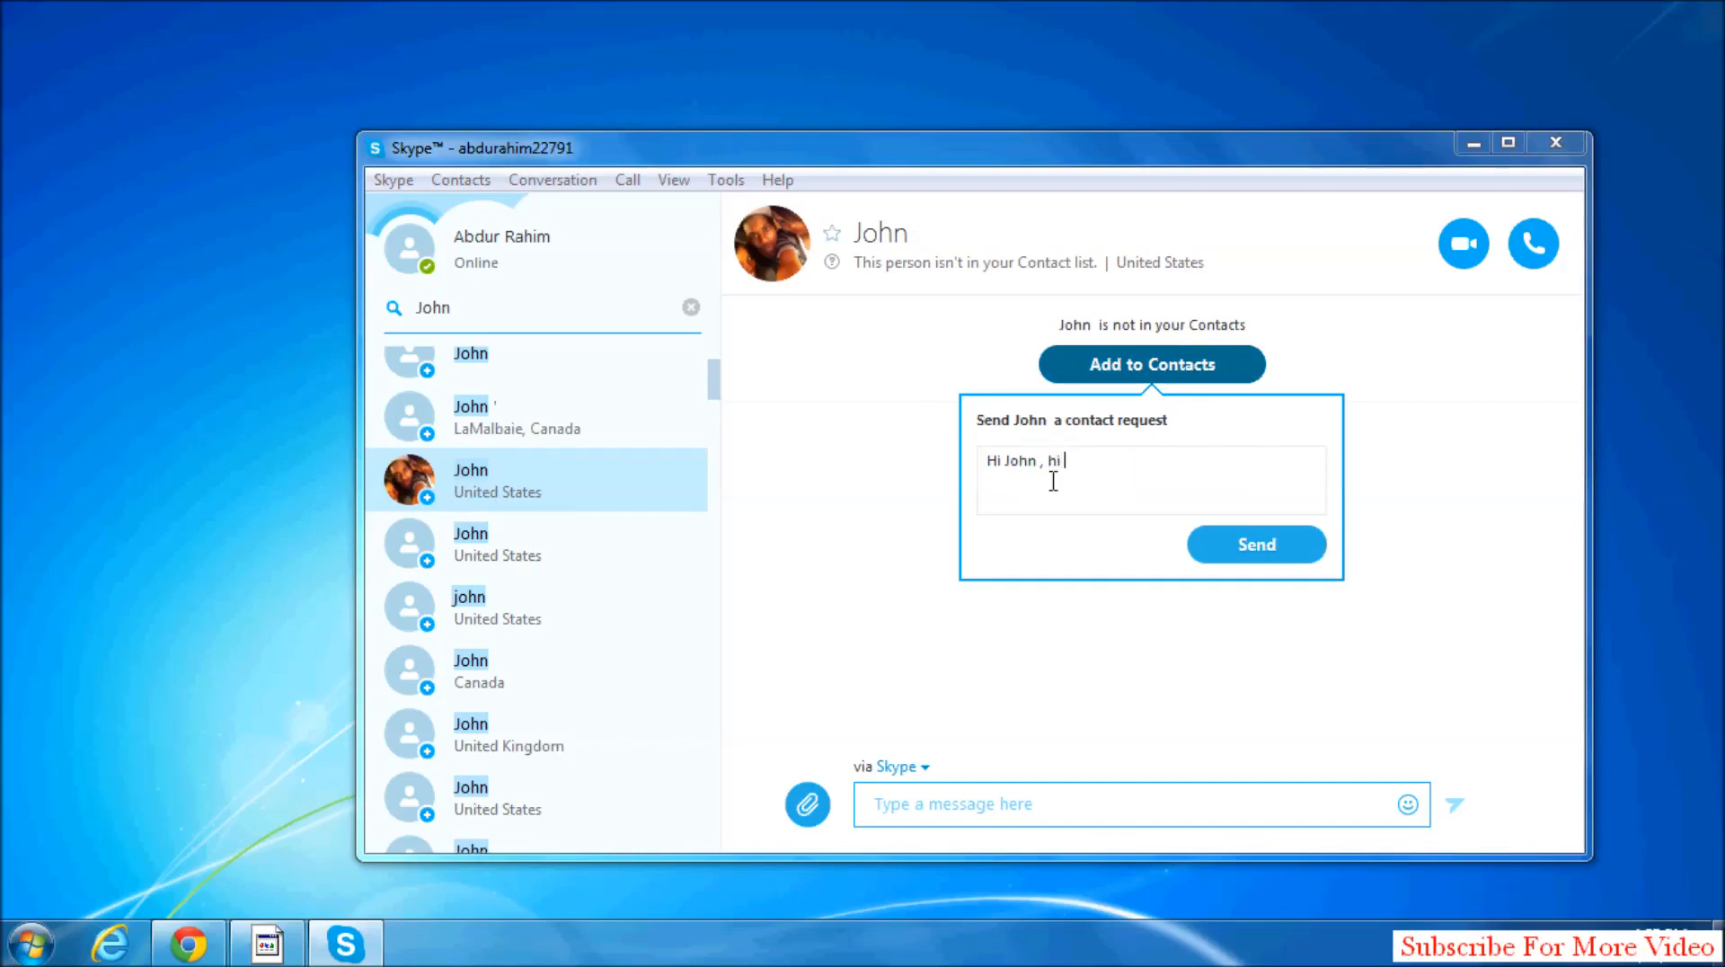
pyautogui.write('Thsi')
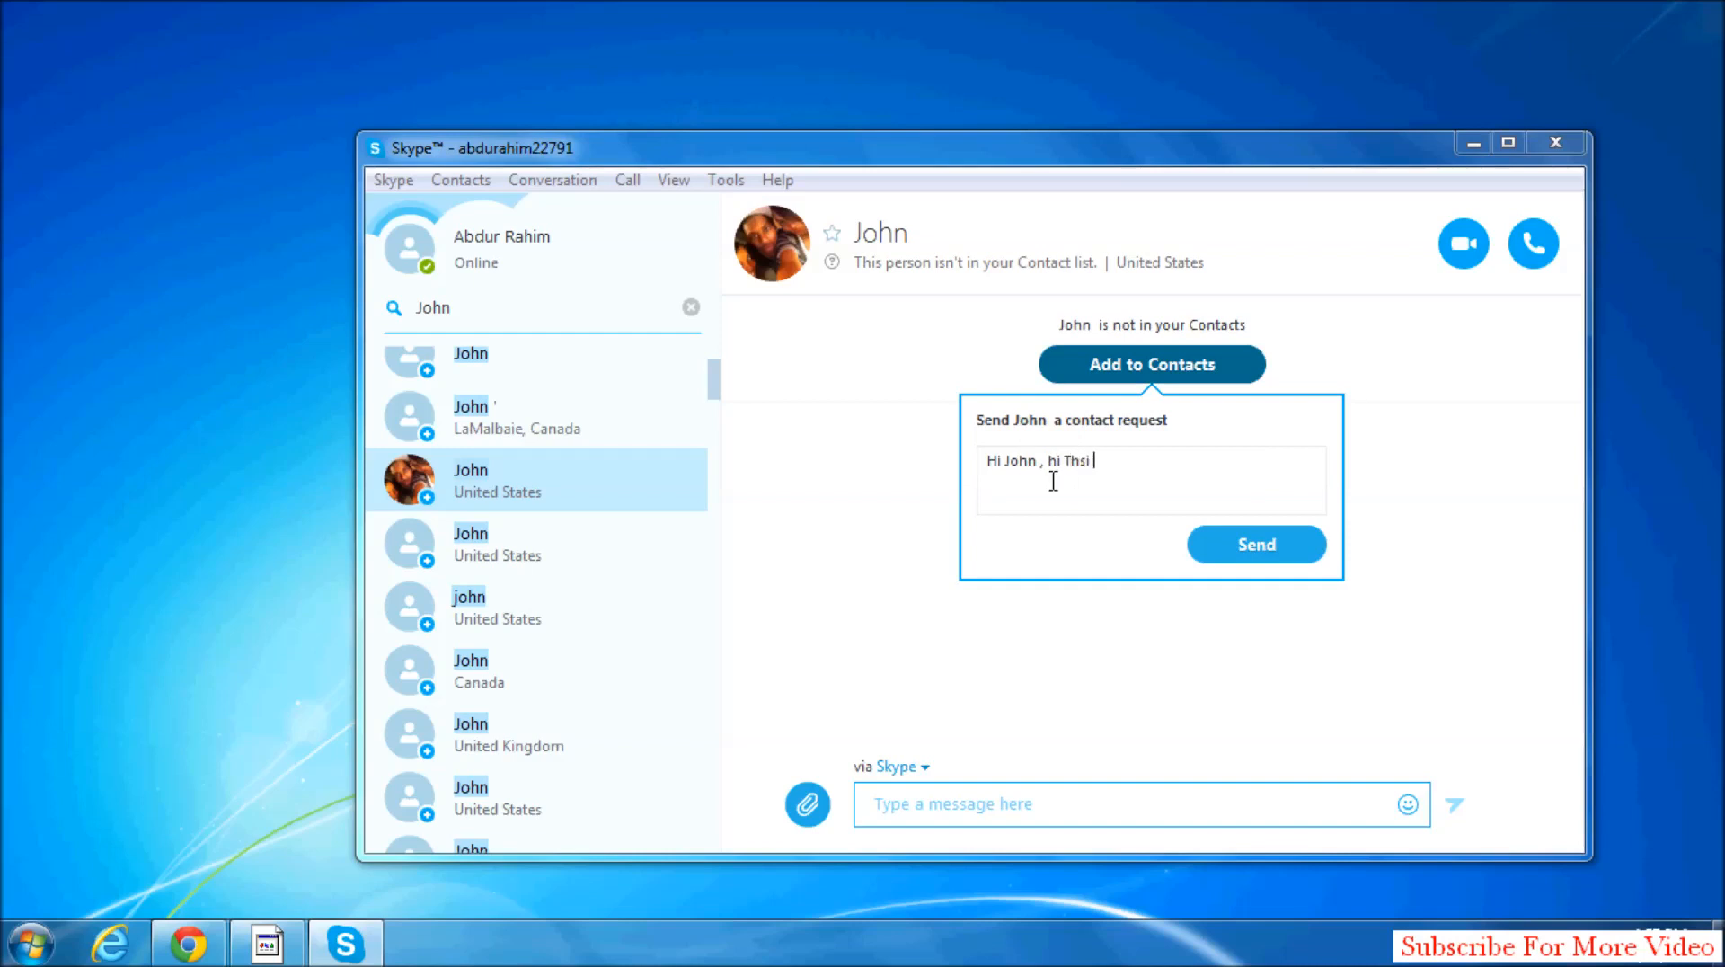
pyautogui.write('Is A')
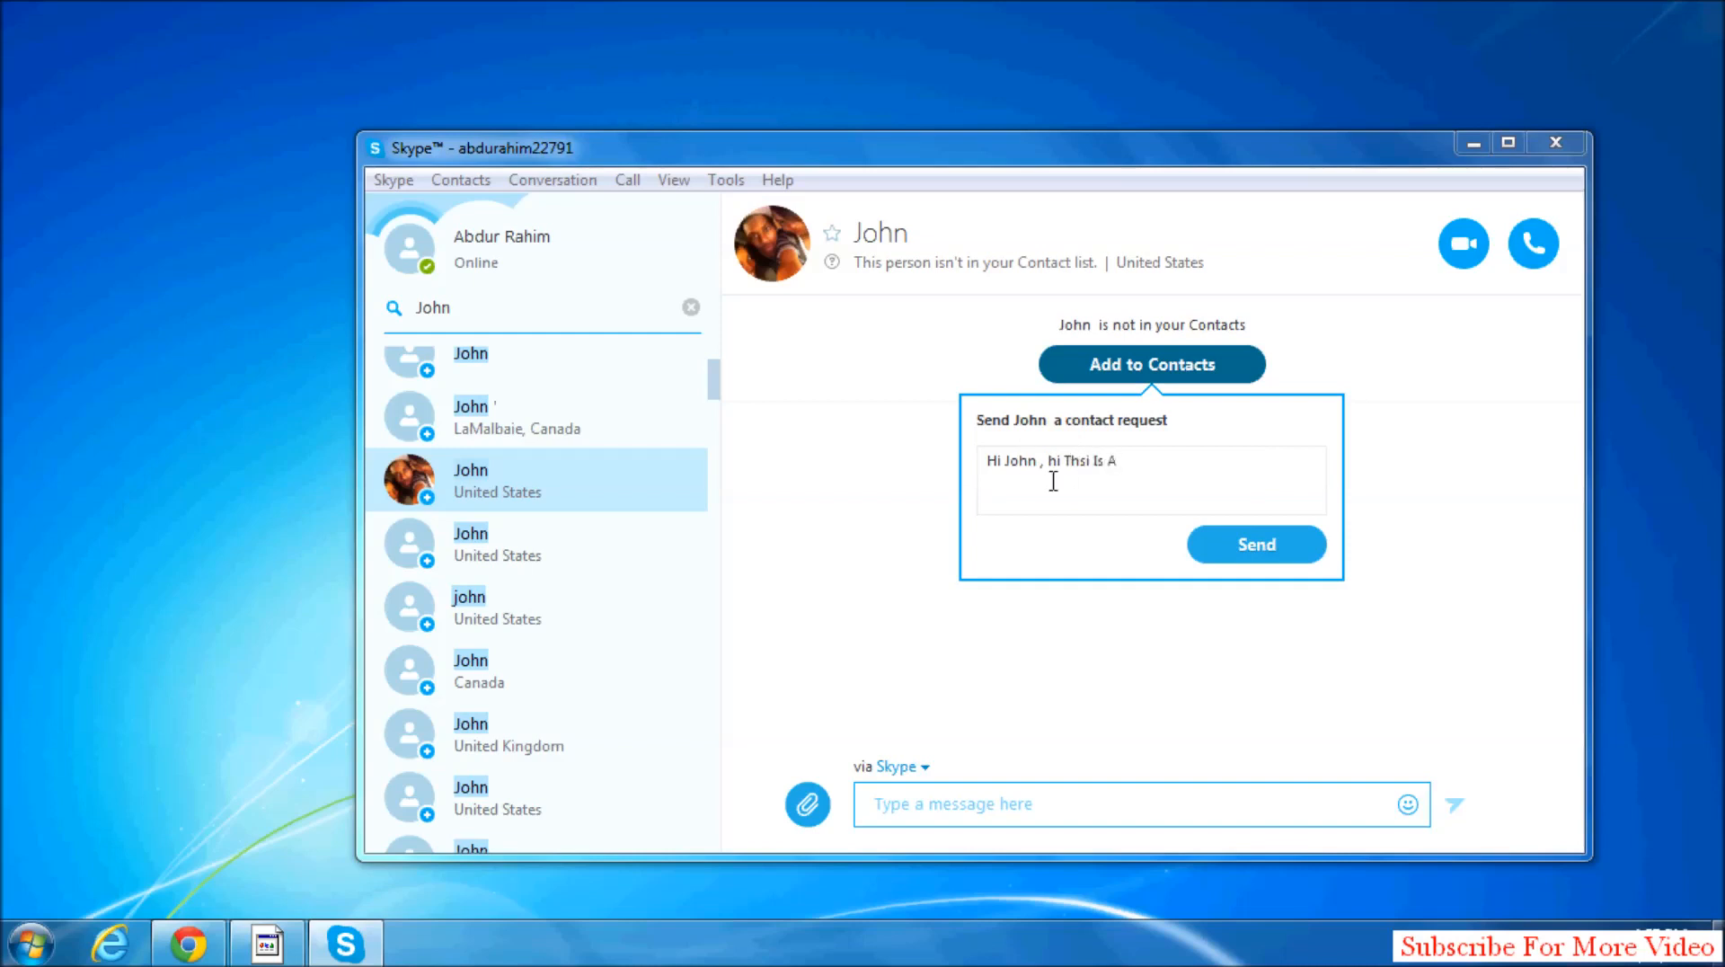
pyautogui.press('Backspace')
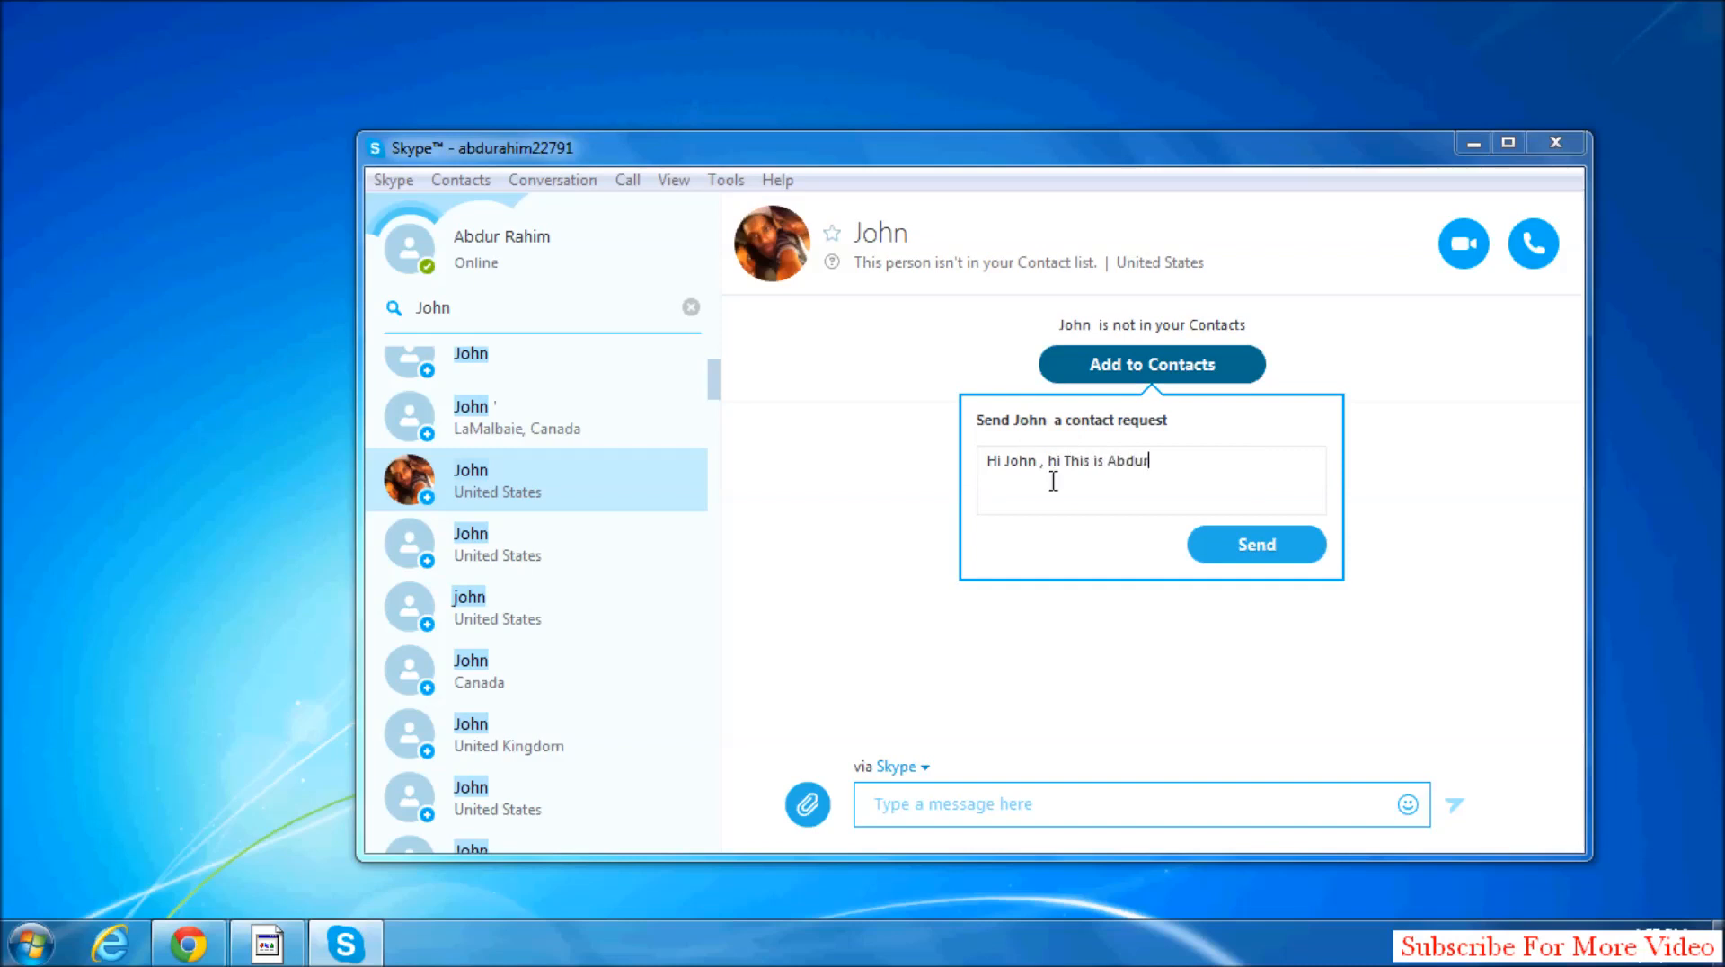
# Send the contact request, then open John's entry in the contacts list.
pyautogui.click(1255, 543)
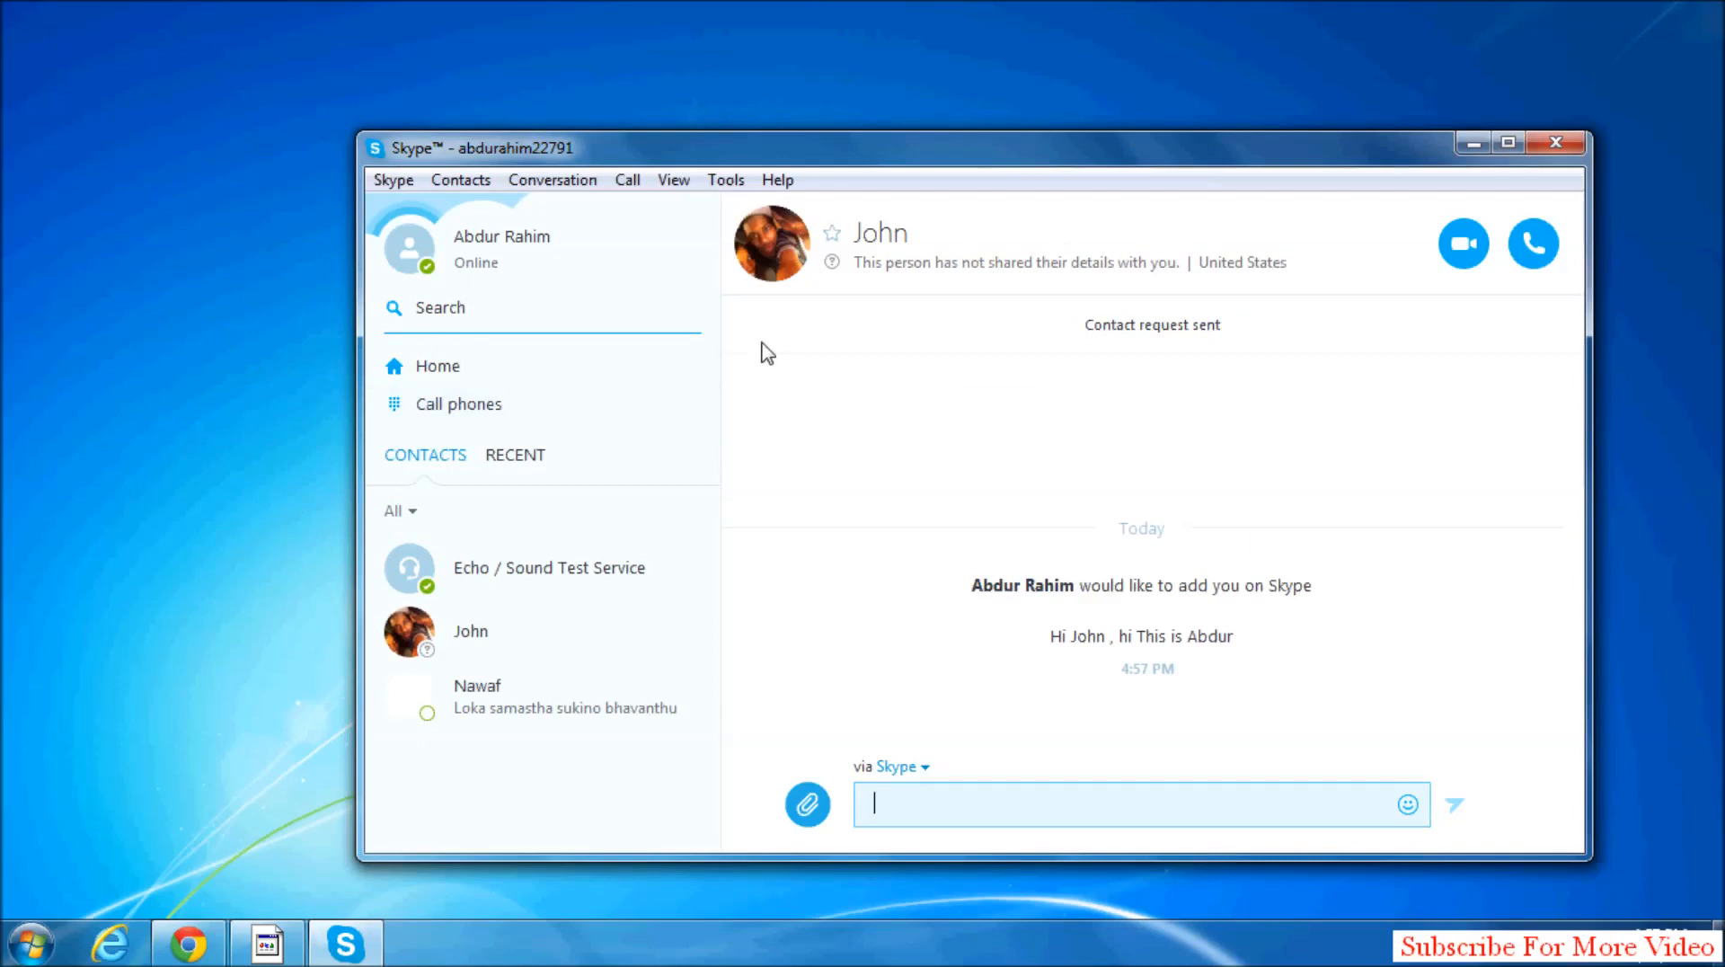
pyautogui.moveTo(536, 670)
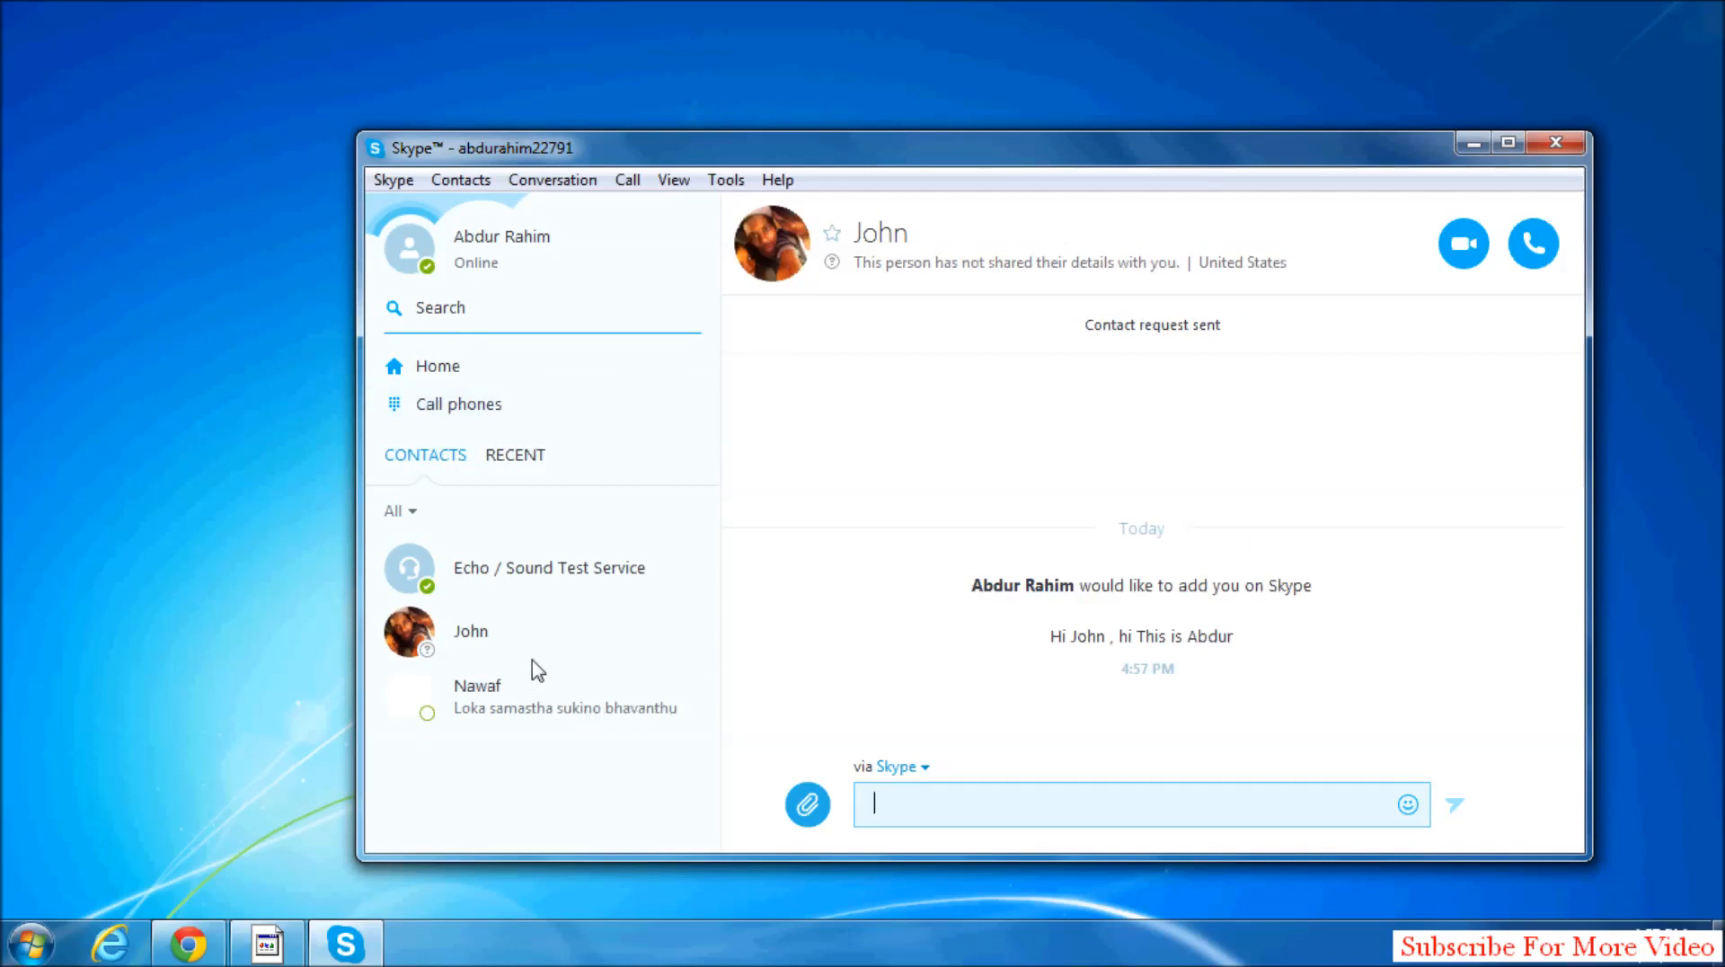
pyautogui.moveTo(504, 653)
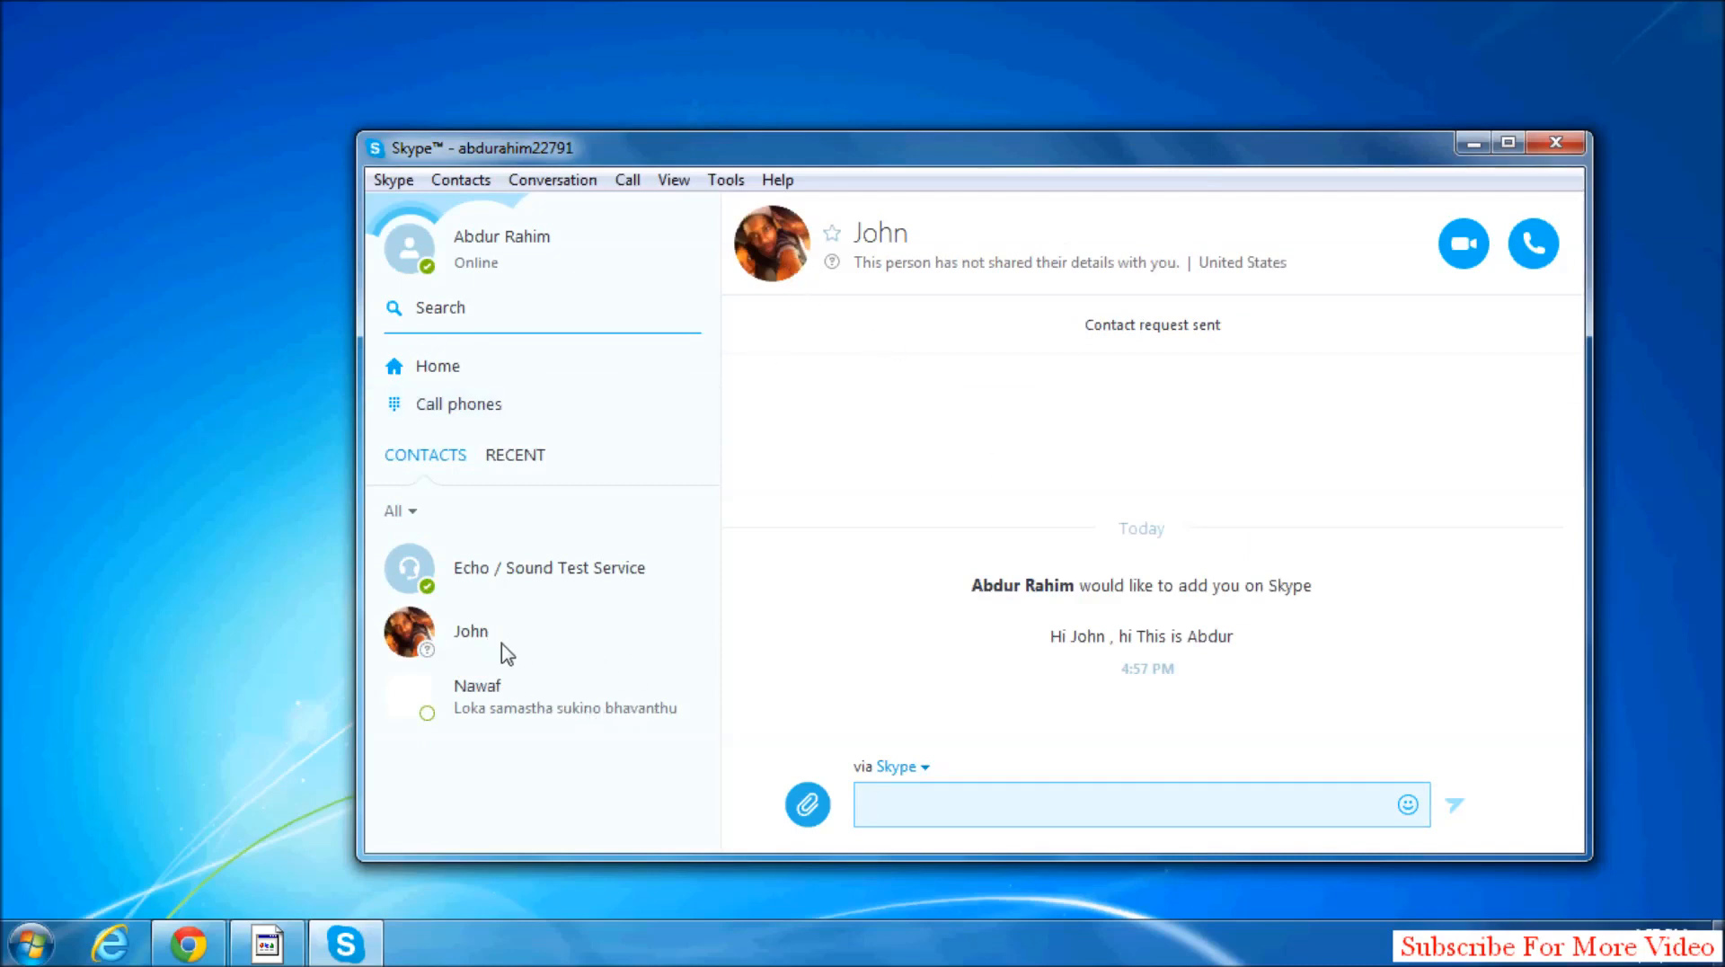
pyautogui.click(470, 630)
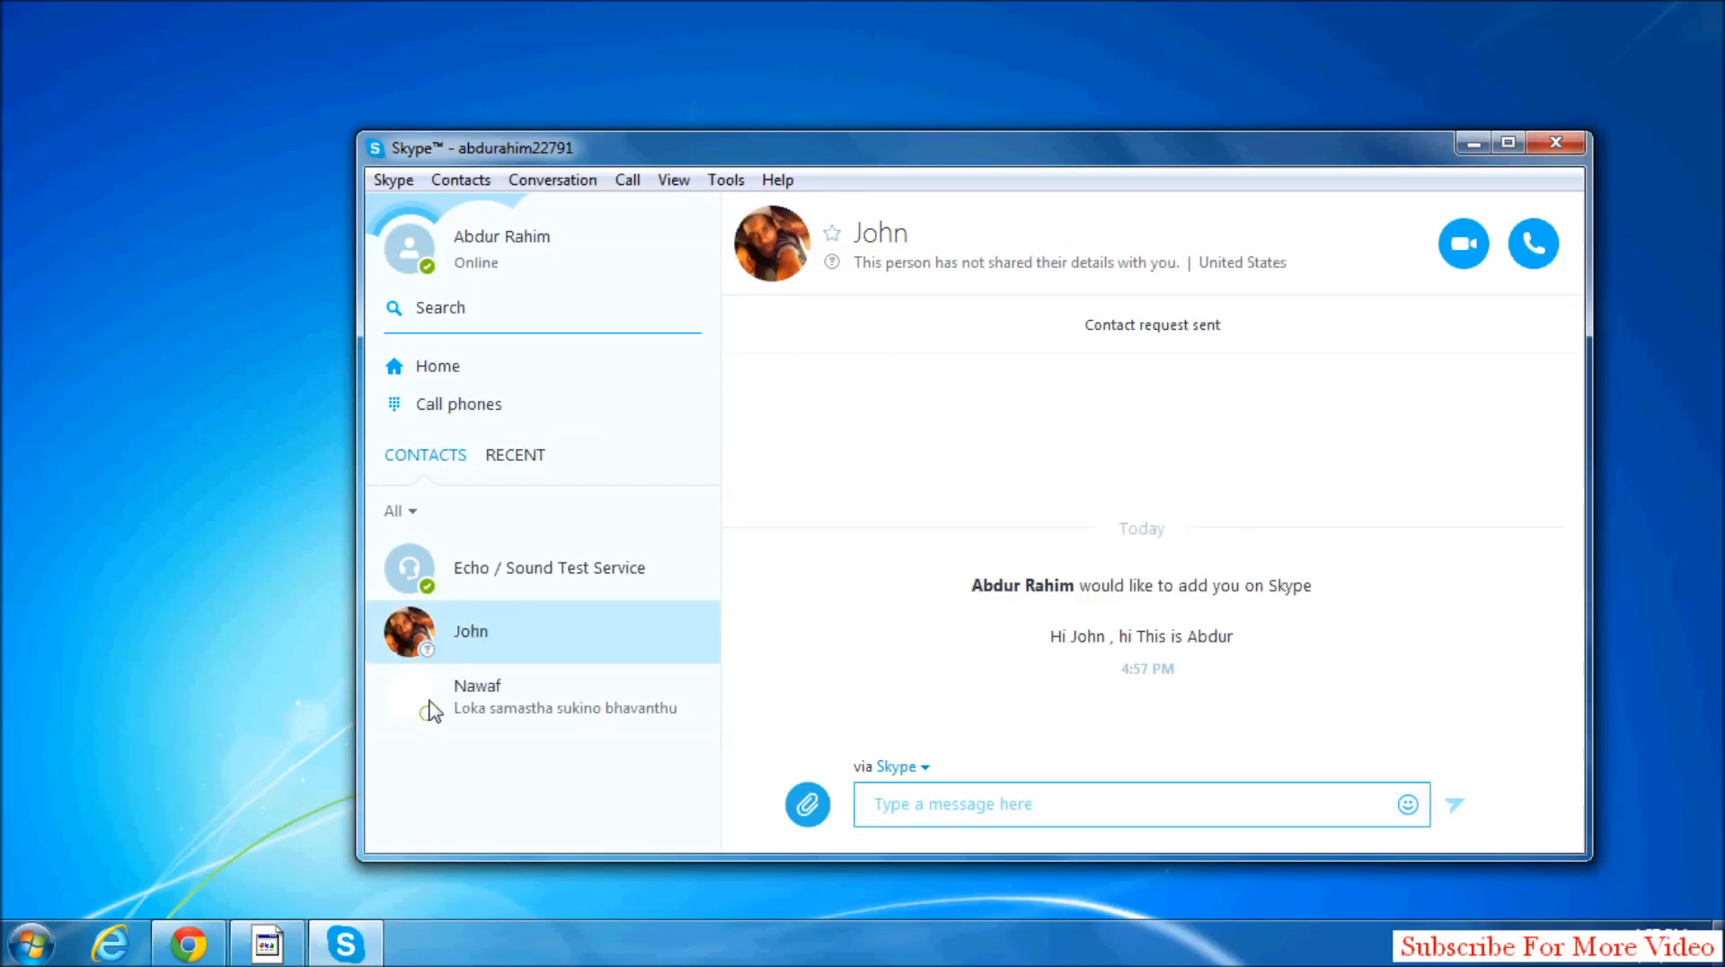
pyautogui.moveTo(533, 682)
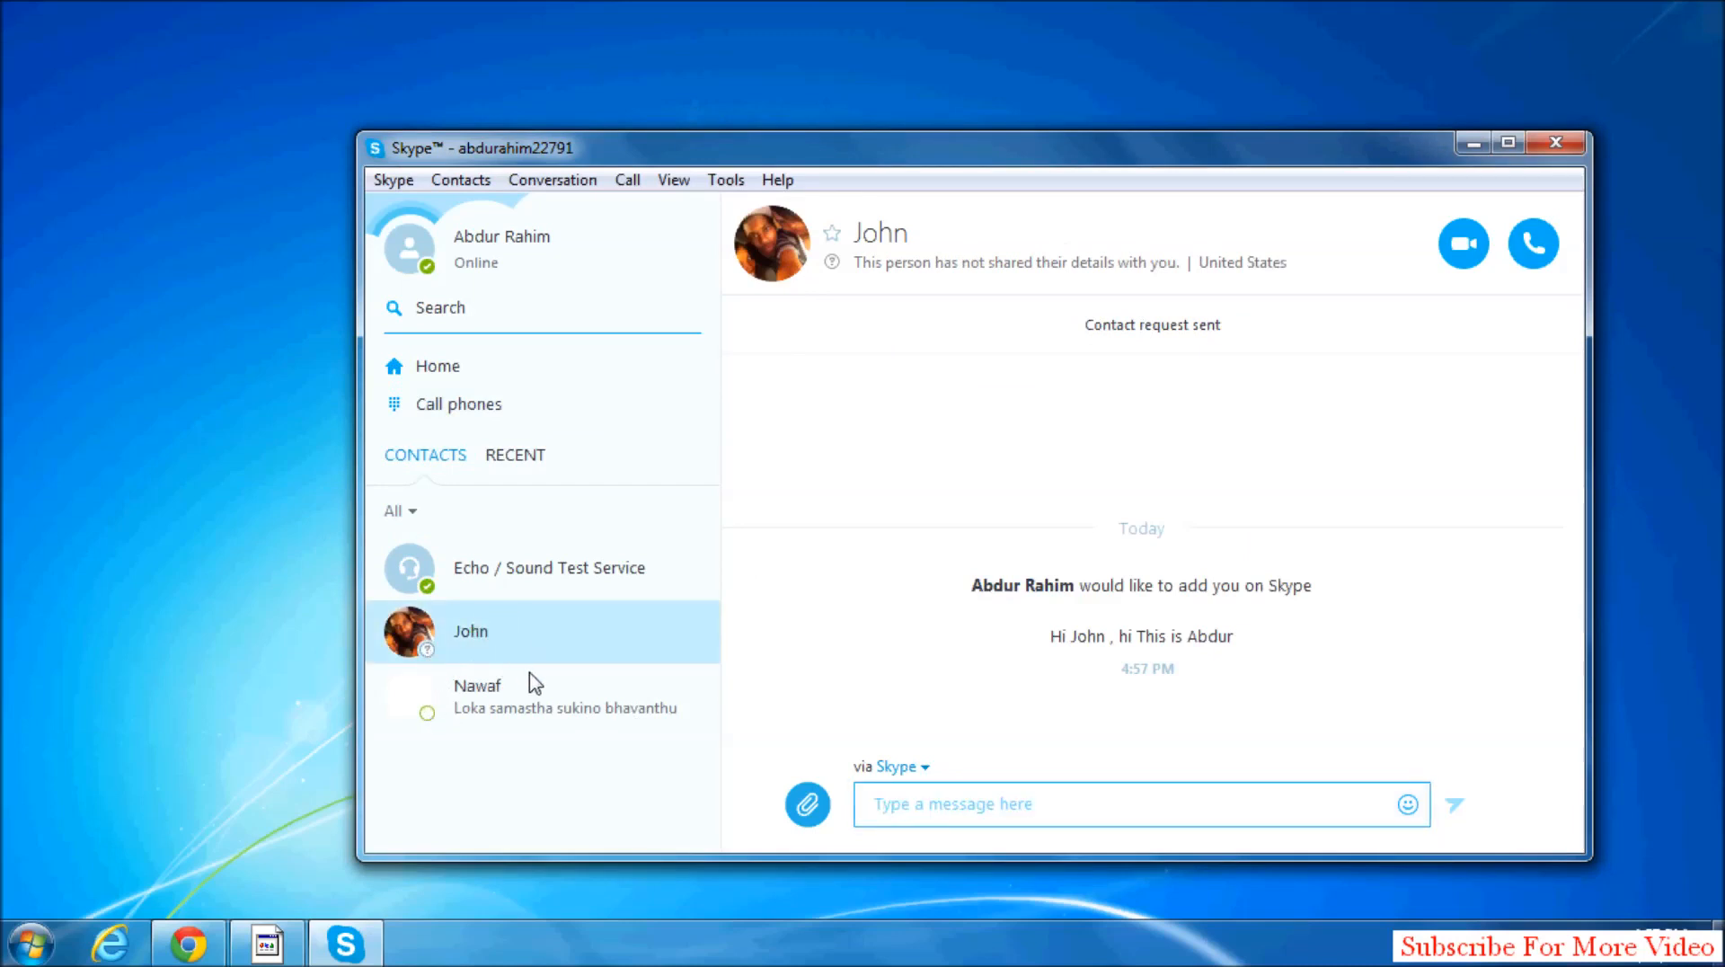
pyautogui.moveTo(695, 228)
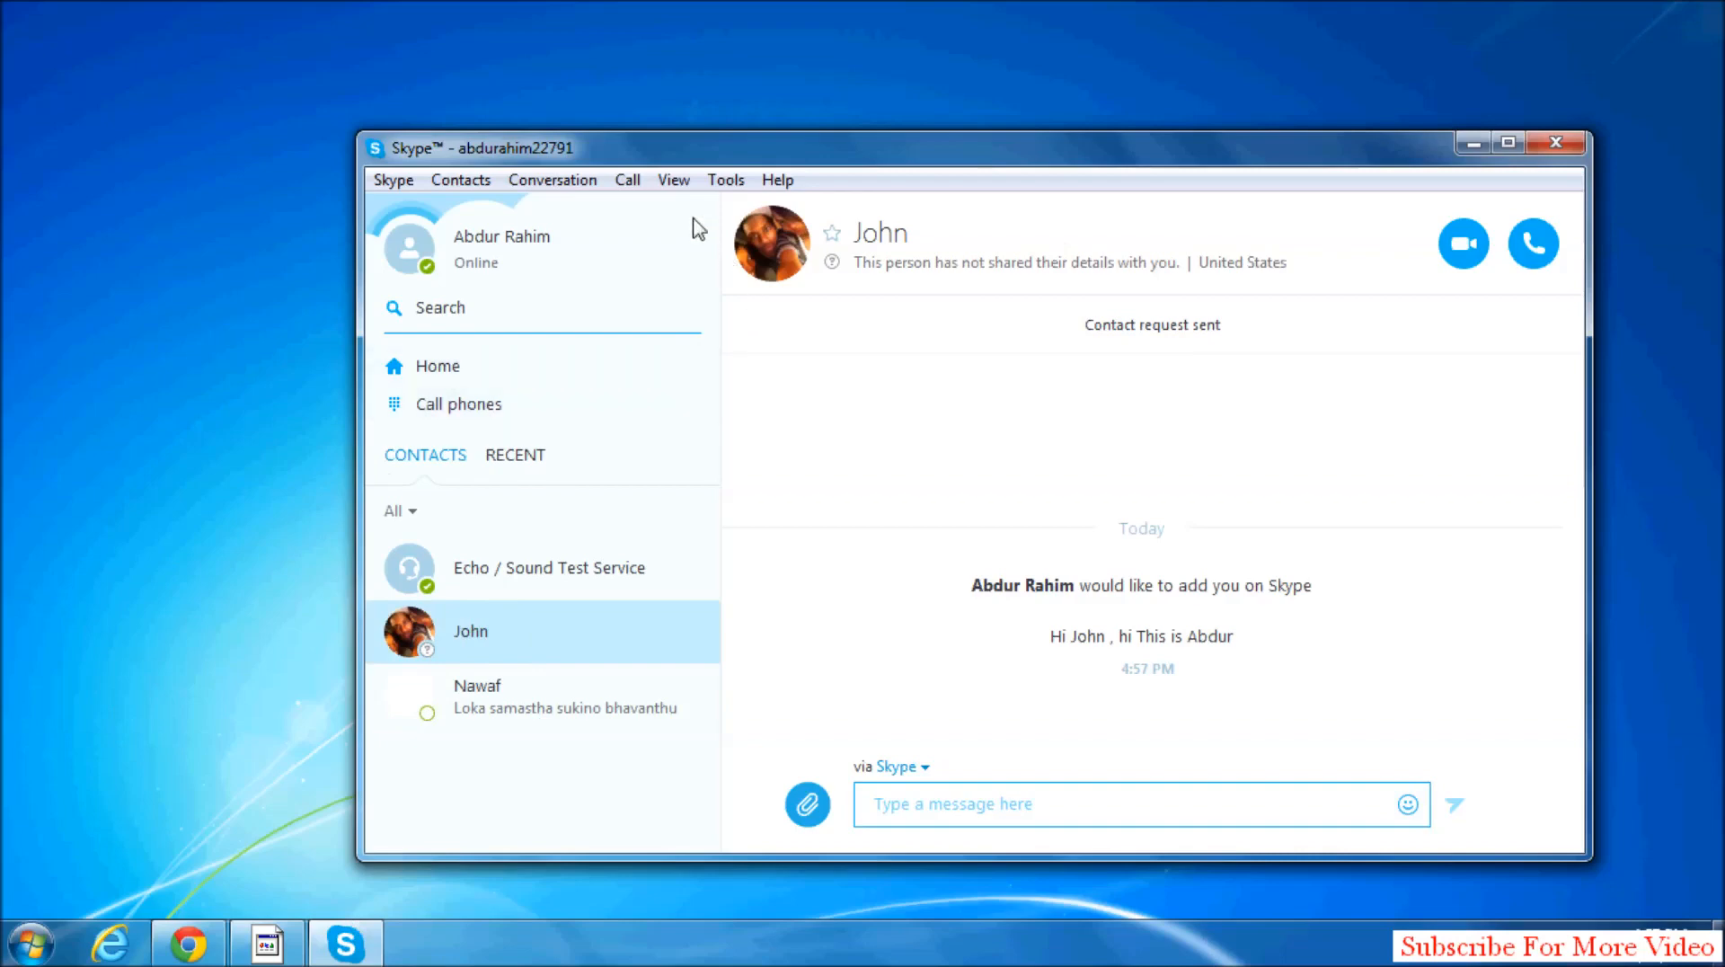